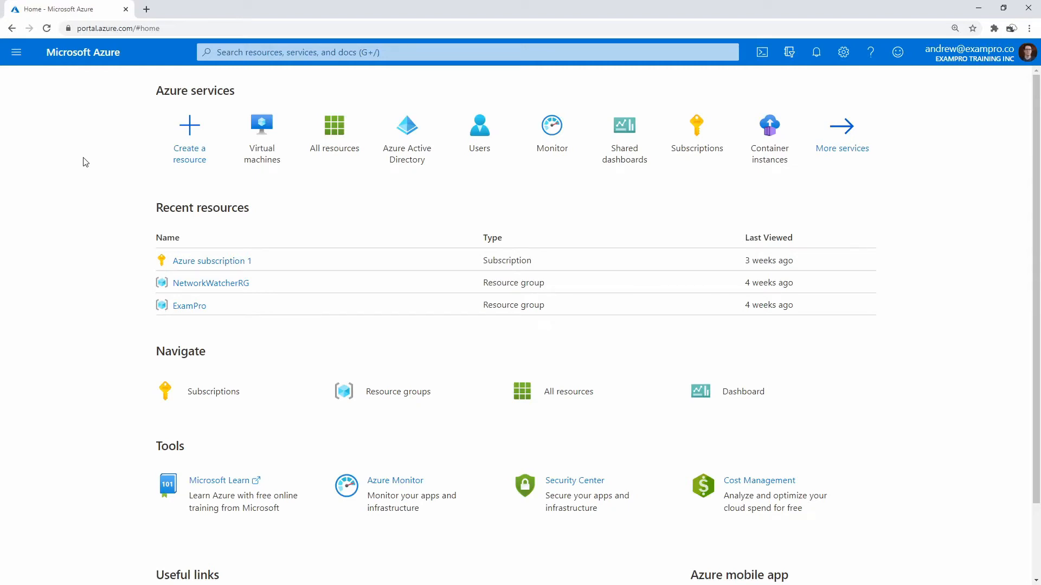
Find the Virtual machines page through portal search and start adding a new virtual machine
{"action": "left_click", "coordinate": [464, 52]}
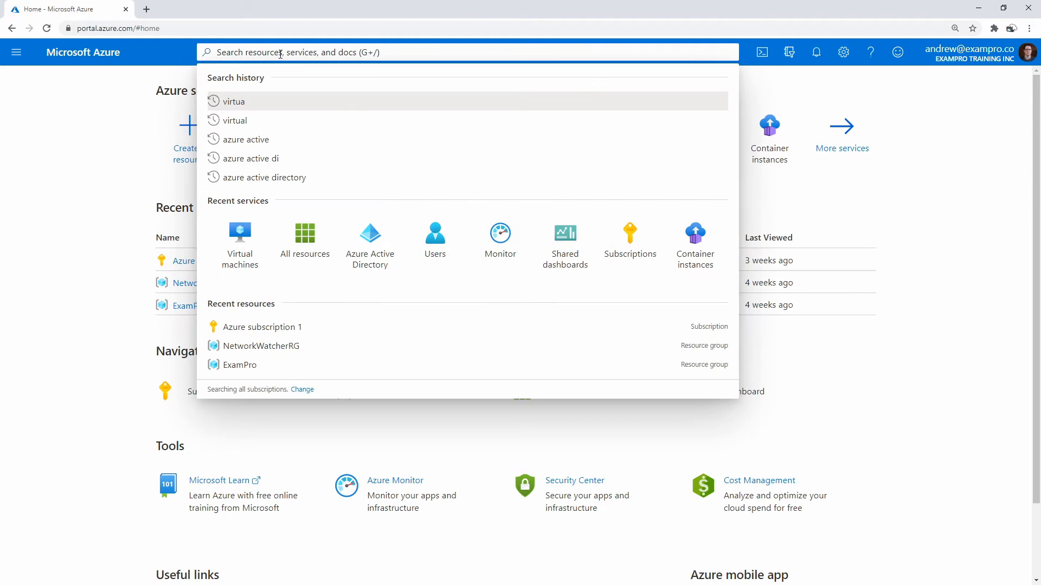
{"action": "left_click", "coordinate": [239, 239]}
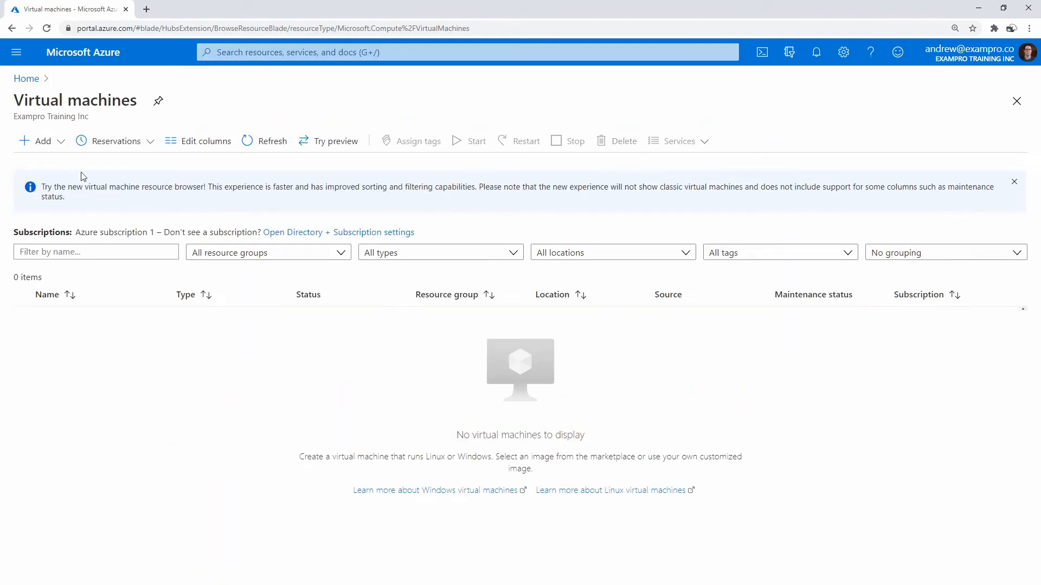
{"action": "left_click", "coordinate": [36, 141]}
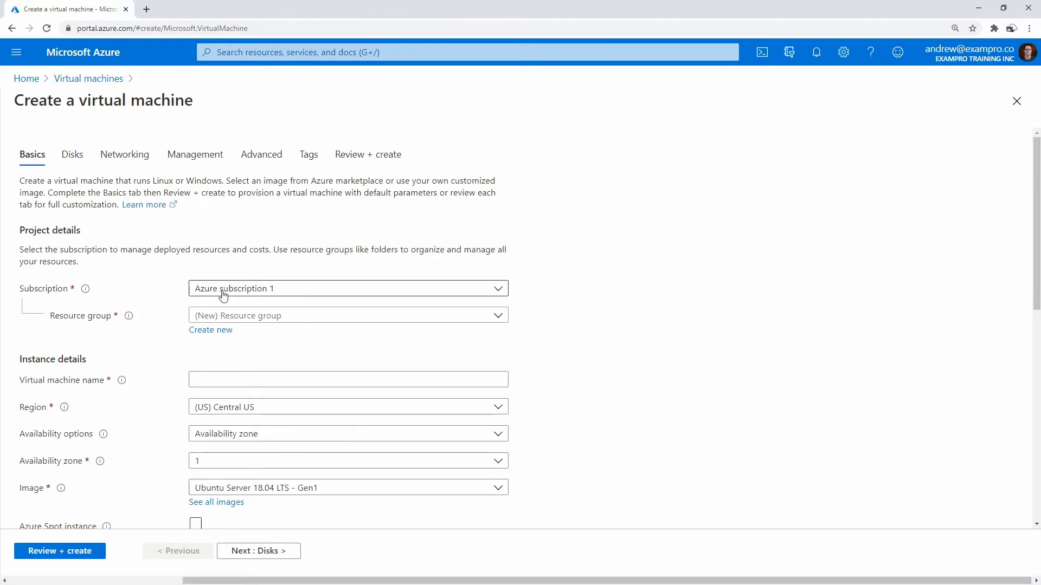
Create resource group 'cardassia' and enter 'cardassia' as the virtual machine name
{"action": "left_click", "coordinate": [348, 316]}
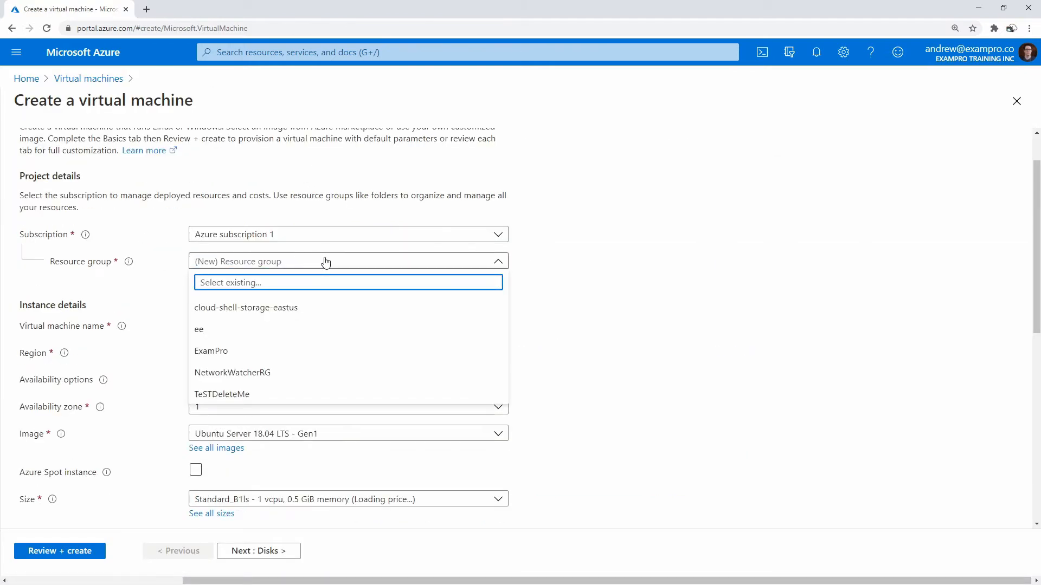
{"action": "left_click", "coordinate": [348, 261]}
{"action": "type", "text": "Car"}
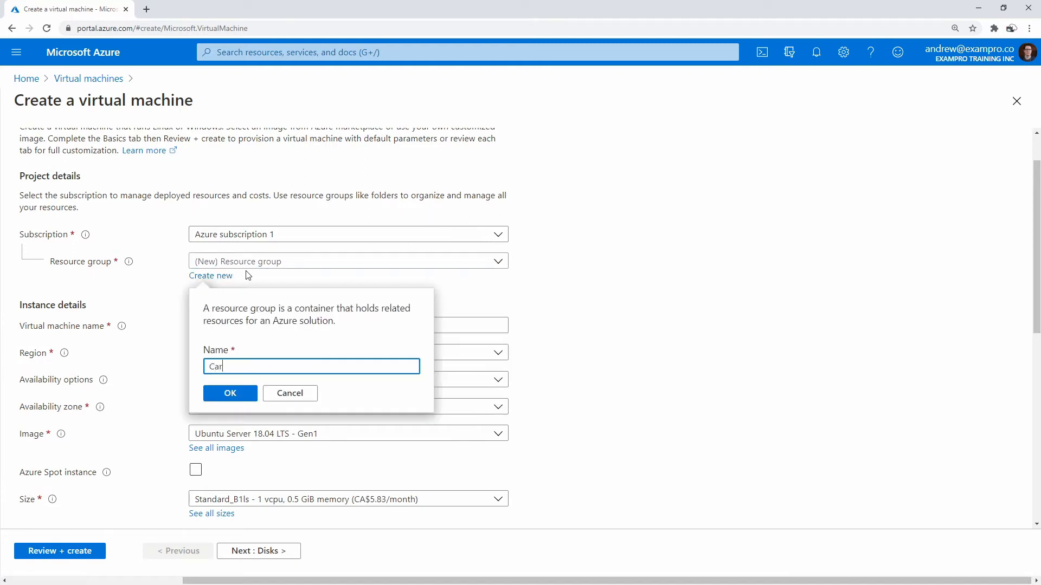
{"action": "type", "text": "dasia"}
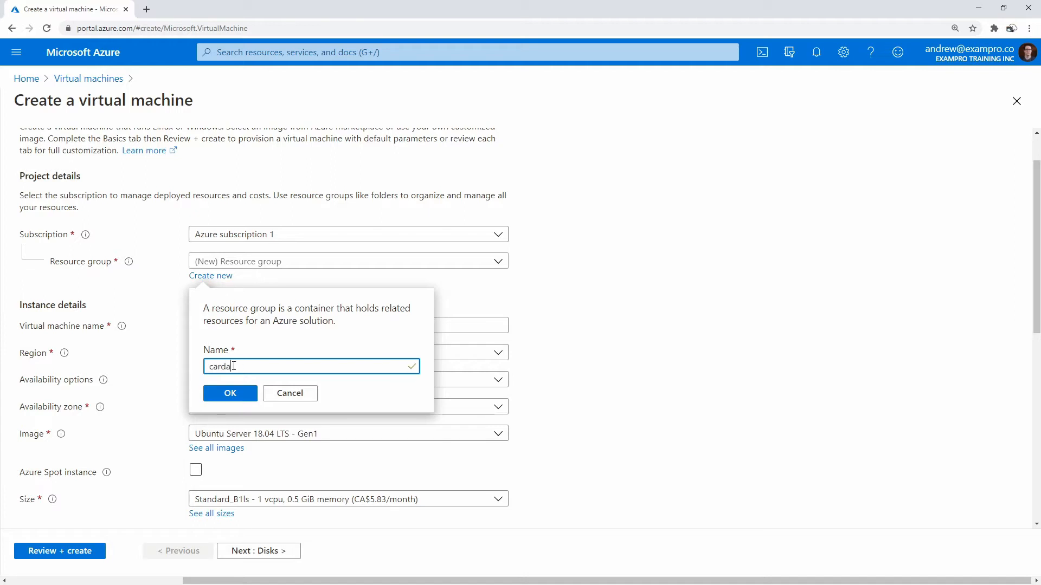
{"action": "left_click", "coordinate": [229, 393]}
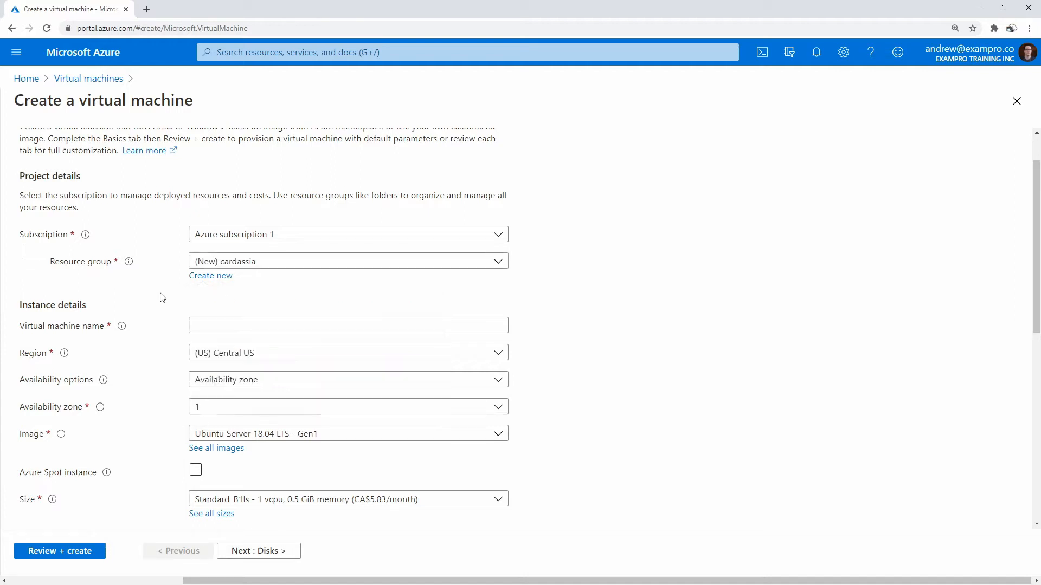
{"action": "type", "text": "cad"}
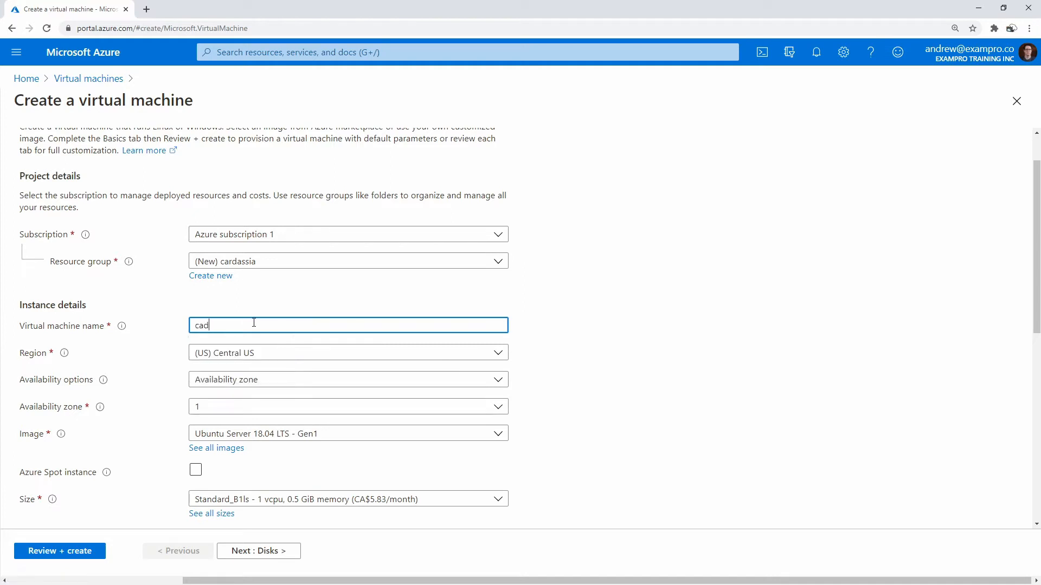
{"action": "type", "text": "ardassia"}
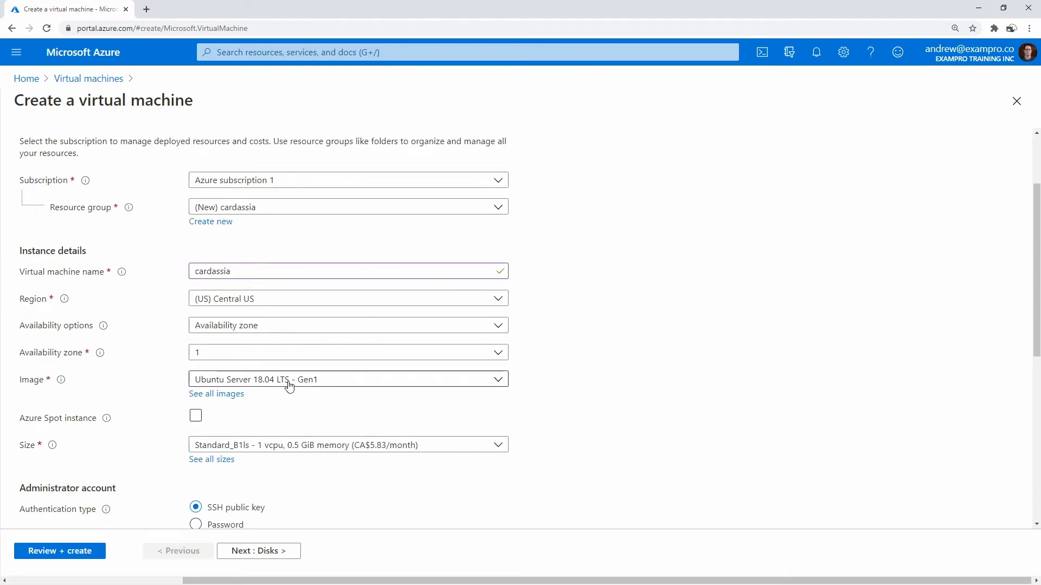
Choose the Windows 10 Pro, Version 1809 - Gen1 image, keeping size Standard_B1ls
{"action": "left_click", "coordinate": [347, 379]}
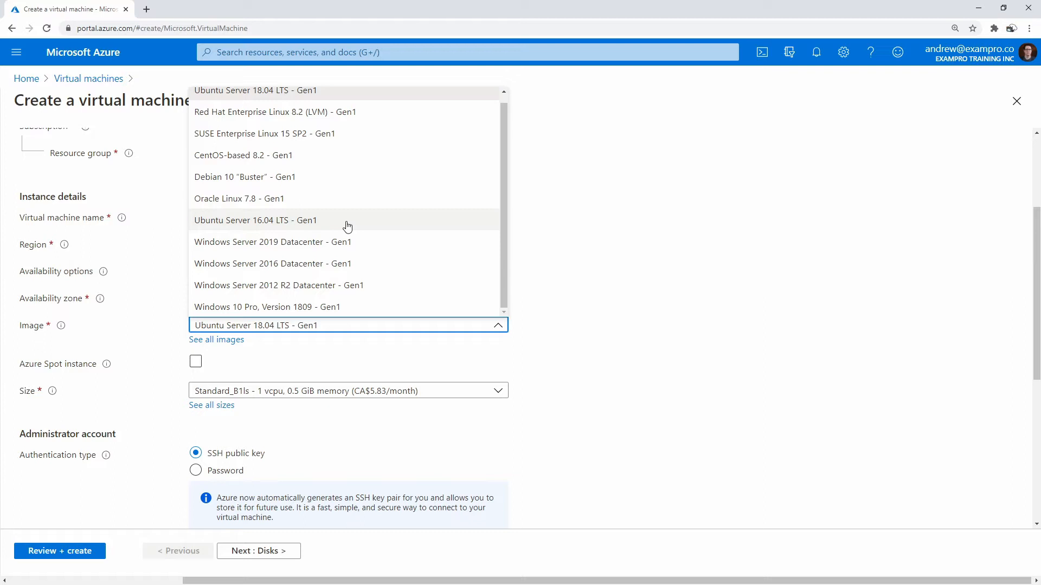
{"action": "mouse_move", "coordinate": [294, 307]}
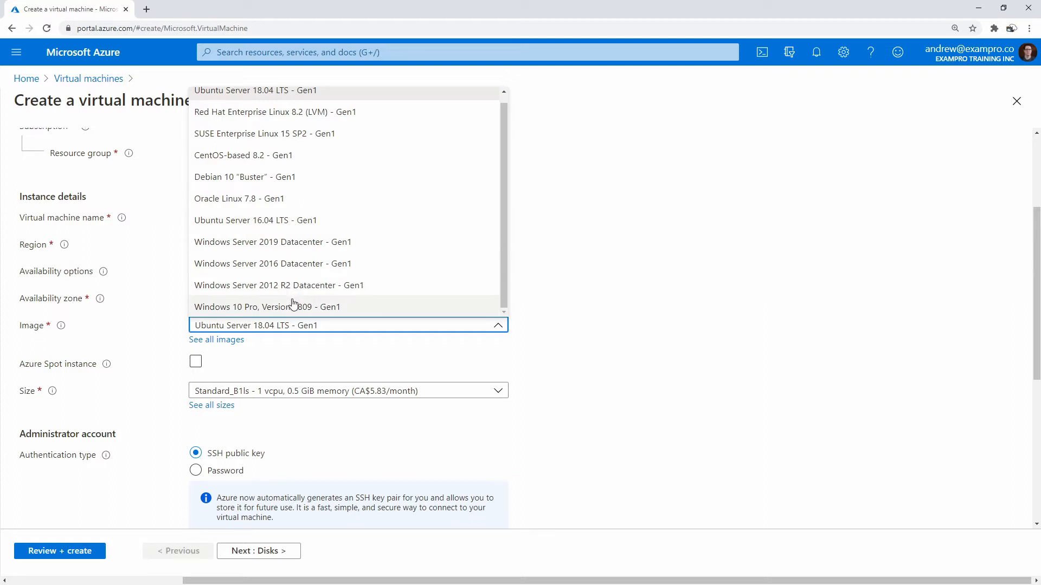
{"action": "mouse_move", "coordinate": [274, 299]}
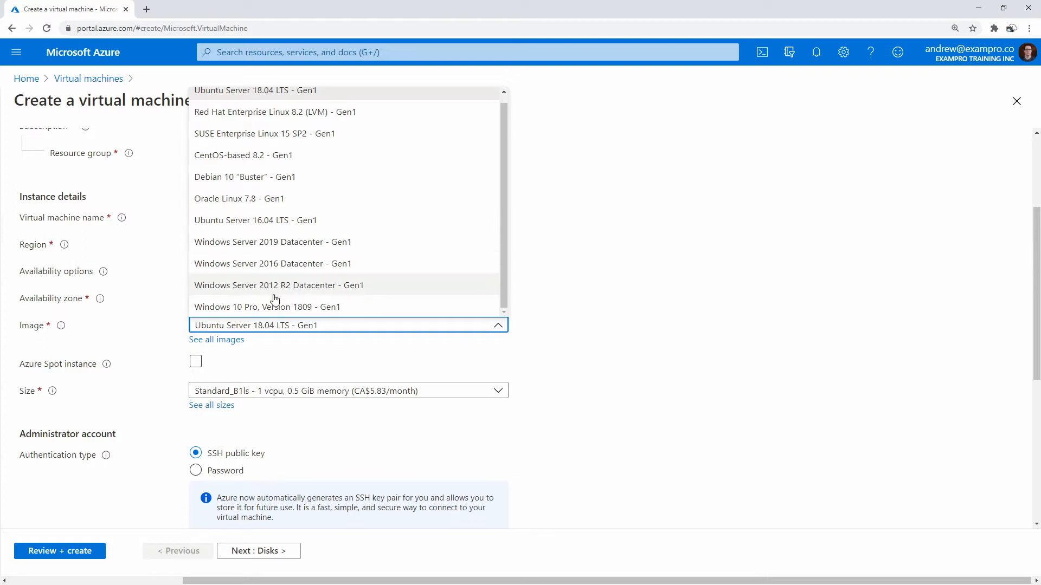
{"action": "left_click", "coordinate": [266, 307]}
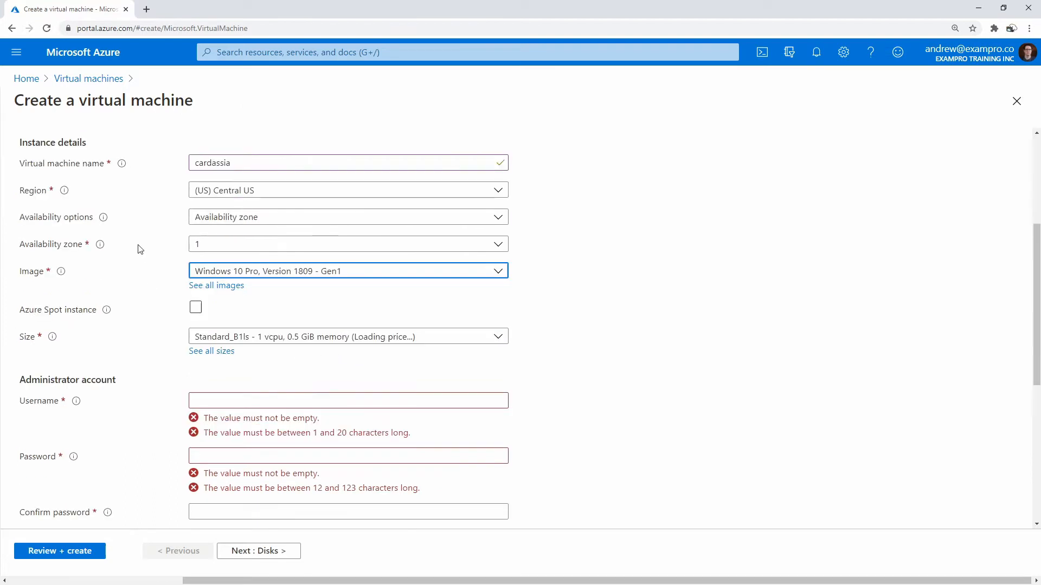
{"action": "left_click", "coordinate": [348, 336]}
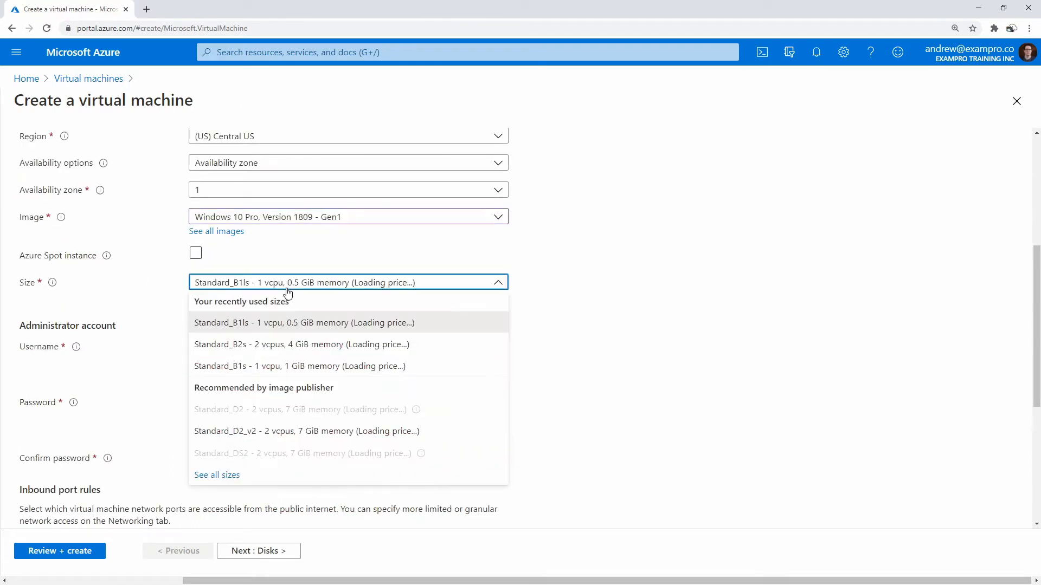
{"action": "left_click", "coordinate": [304, 323]}
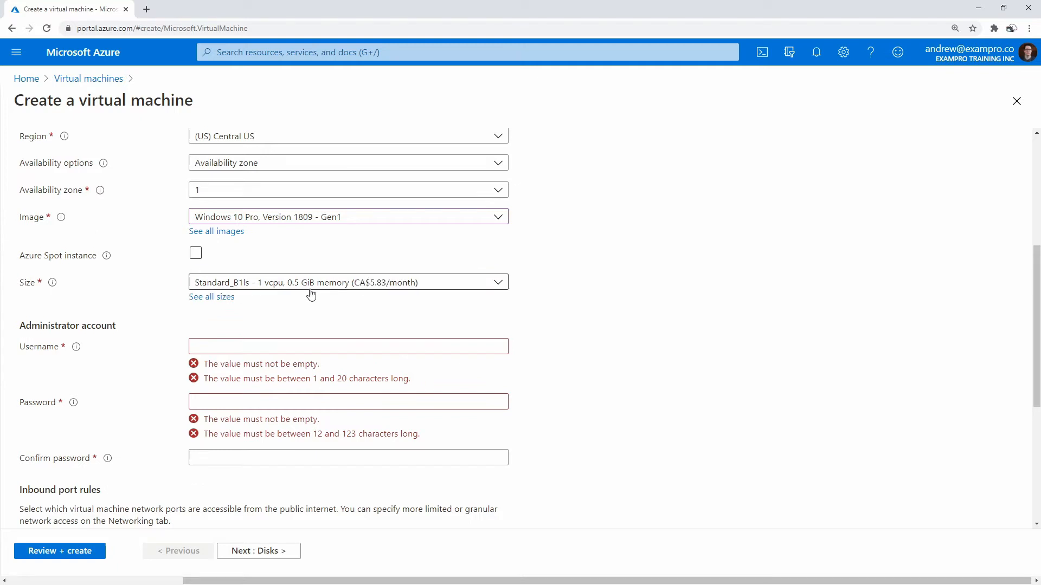
{"action": "mouse_move", "coordinate": [247, 293]}
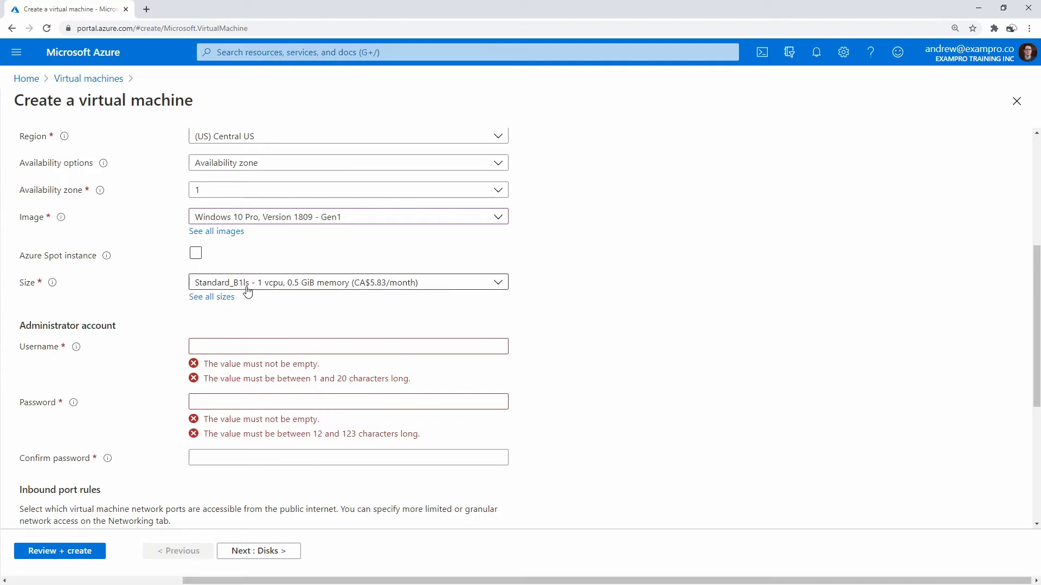
Open See all sizes to browse the 315-size VM catalogue with monthly costs
{"action": "left_click", "coordinate": [211, 296]}
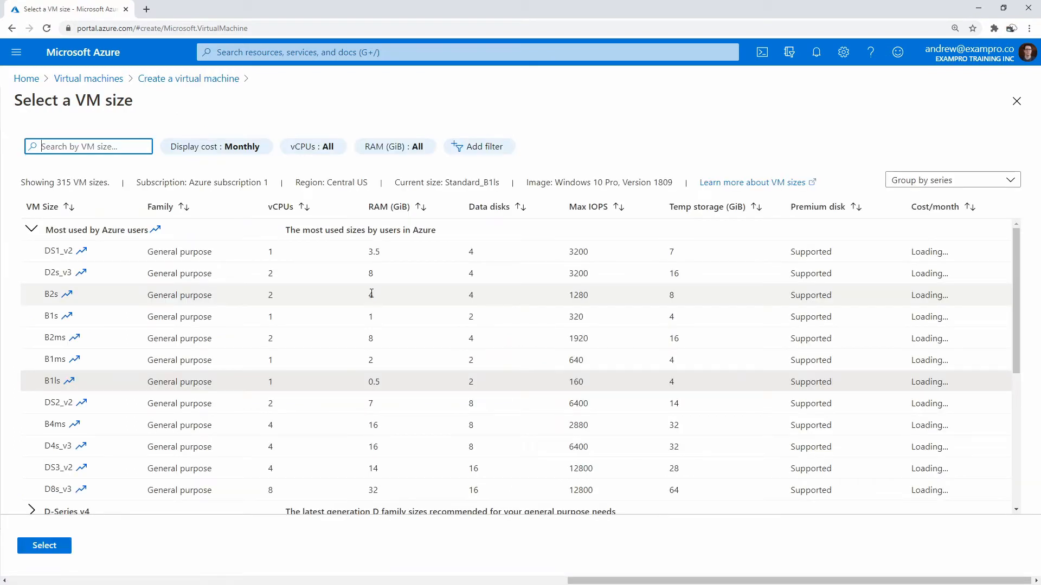
{"action": "mouse_move", "coordinate": [364, 301]}
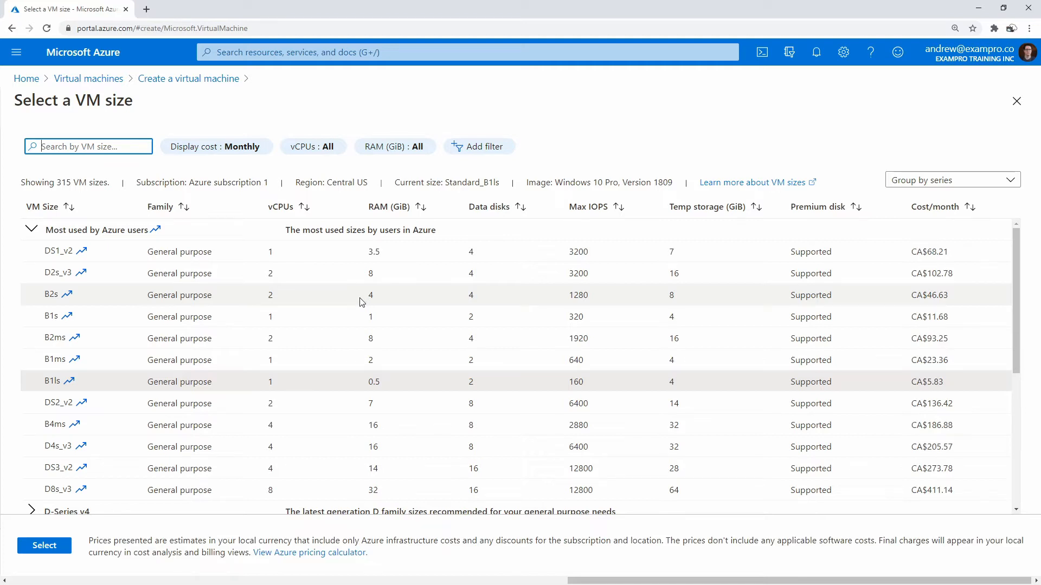
{"action": "mouse_move", "coordinate": [41, 302]}
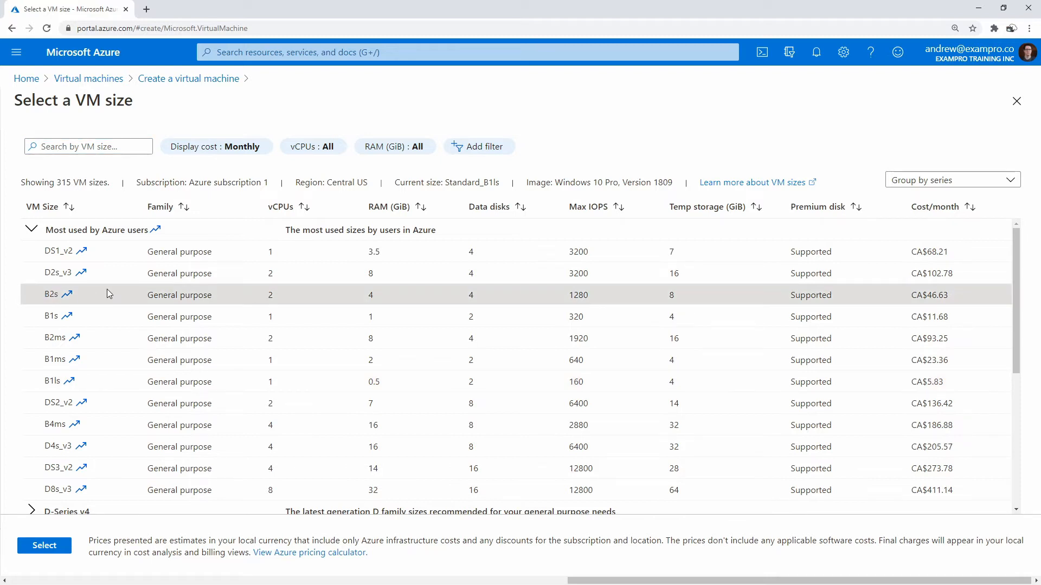
{"action": "mouse_move", "coordinate": [159, 329]}
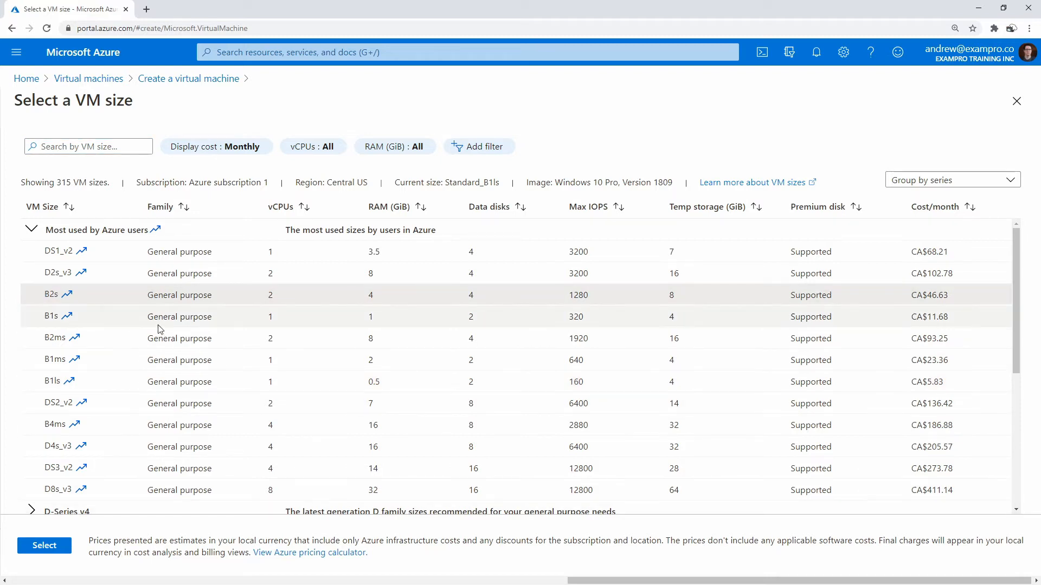
Apply the Standard_B2s size and set administrator username cardassia with its password
{"action": "left_click", "coordinate": [44, 545]}
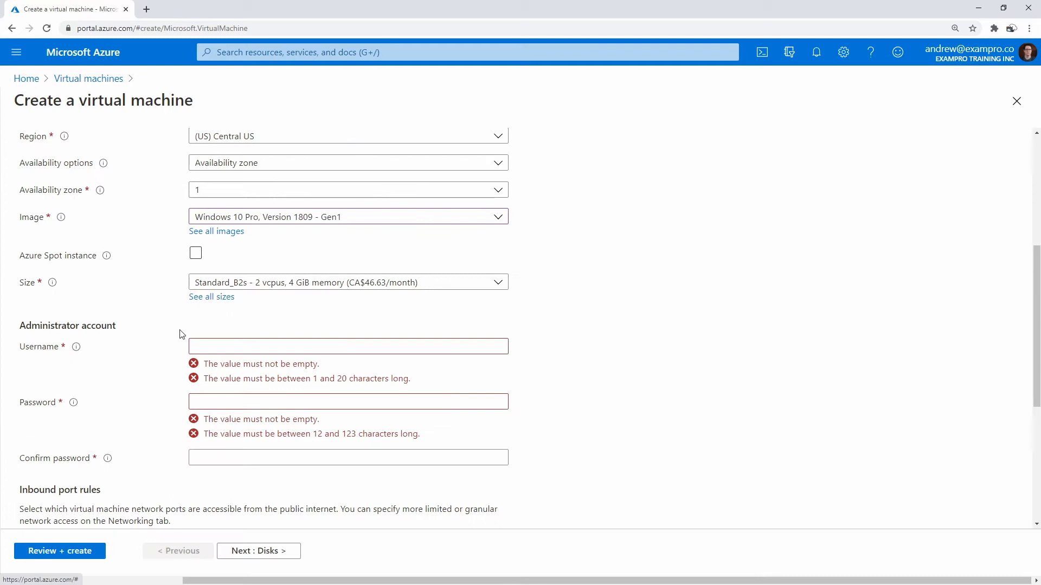
{"action": "scroll", "scroll_direction": "down", "scroll_amount": 3}
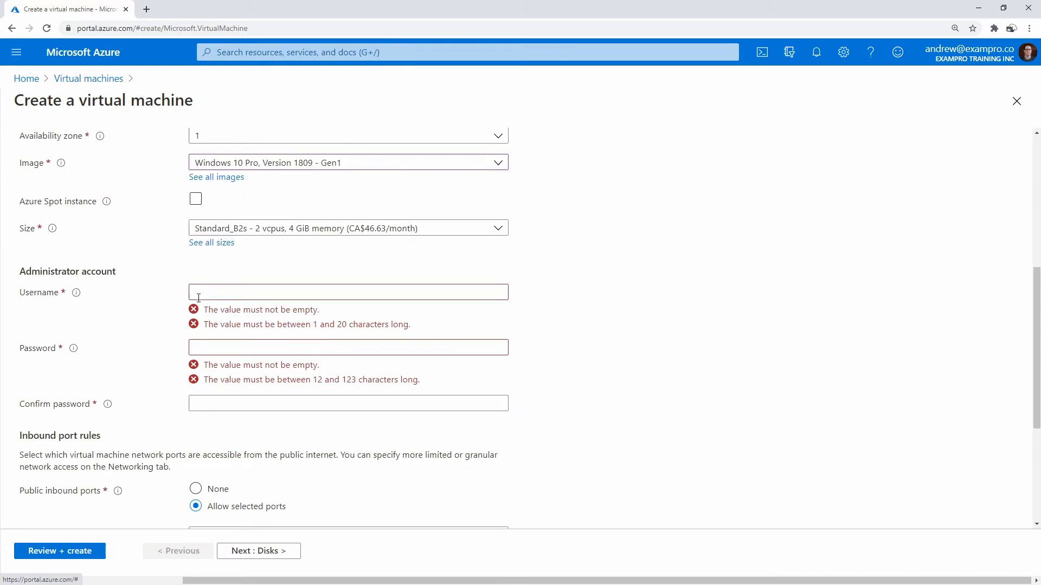
{"action": "left_click", "coordinate": [348, 292]}
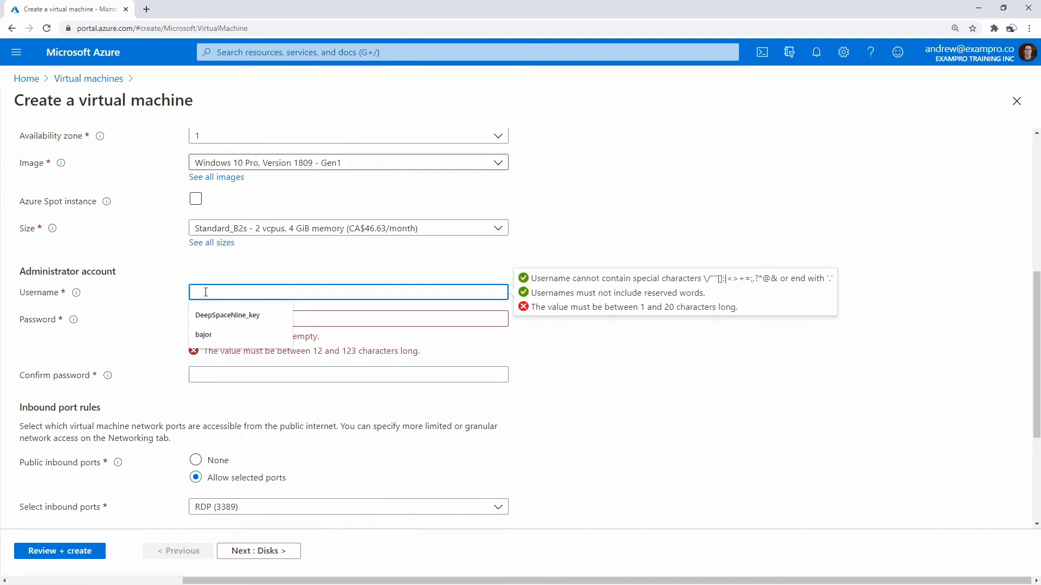
{"action": "type", "text": "card"}
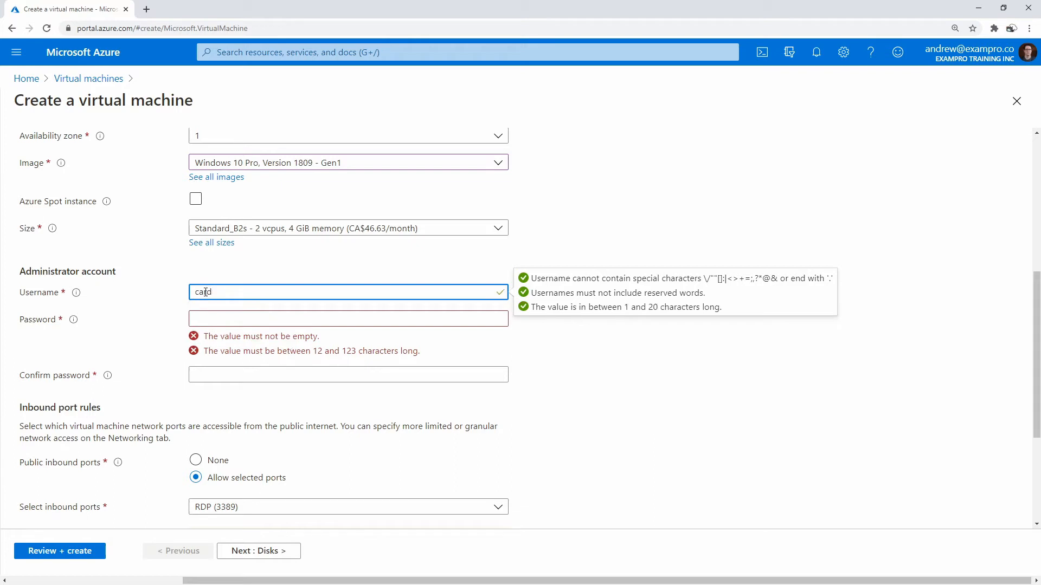
{"action": "type", "text": "dassia"}
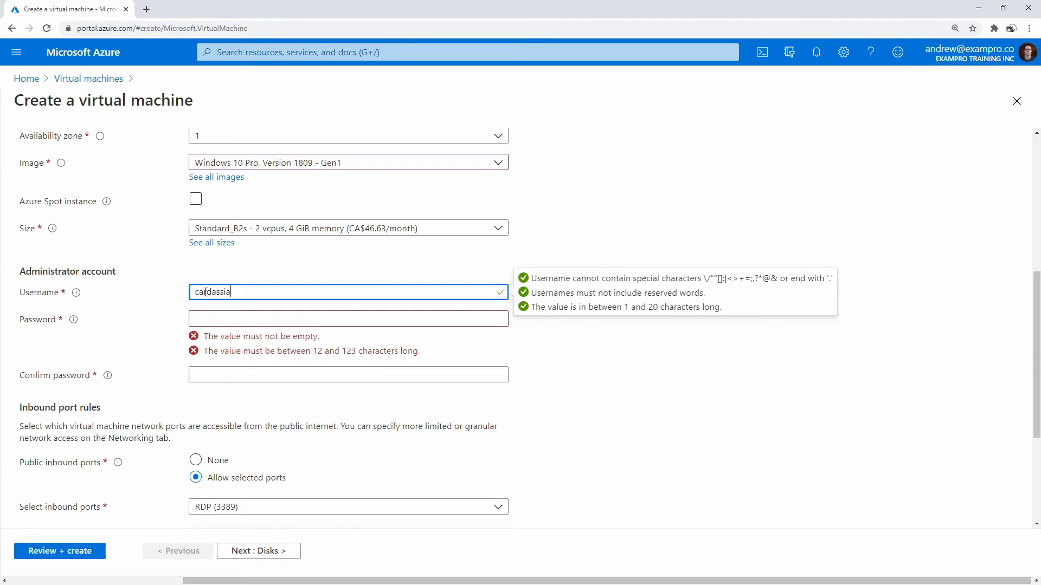
{"action": "type", "text": "••••"}
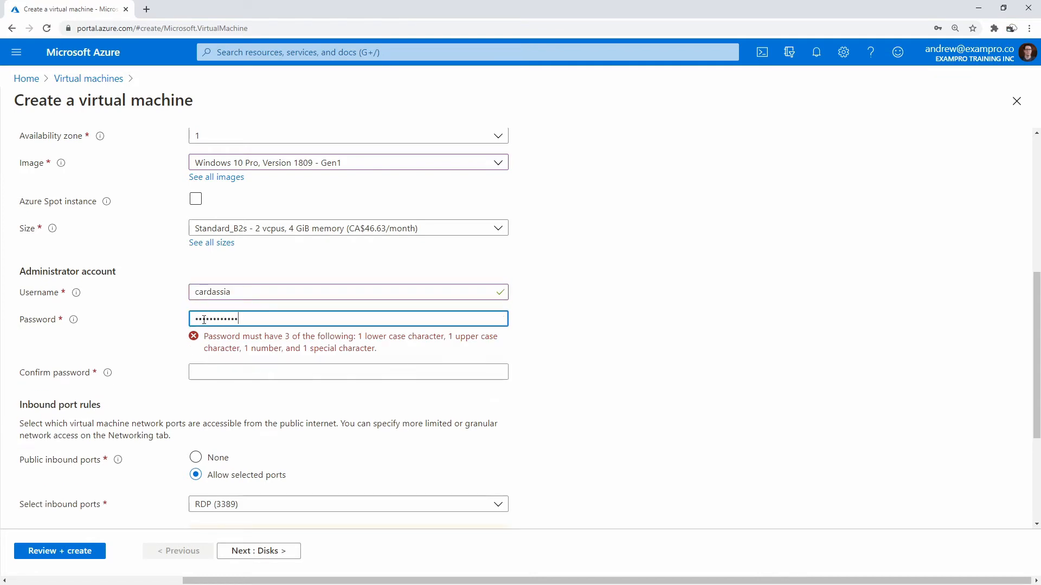
{"action": "type", "text": "123"}
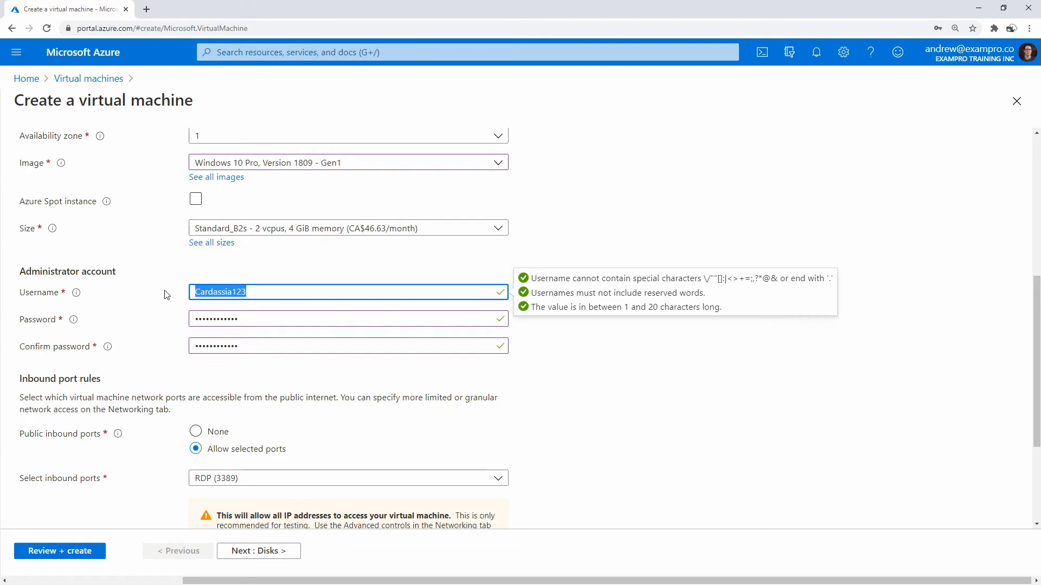
{"action": "type", "text": "cardassia1"}
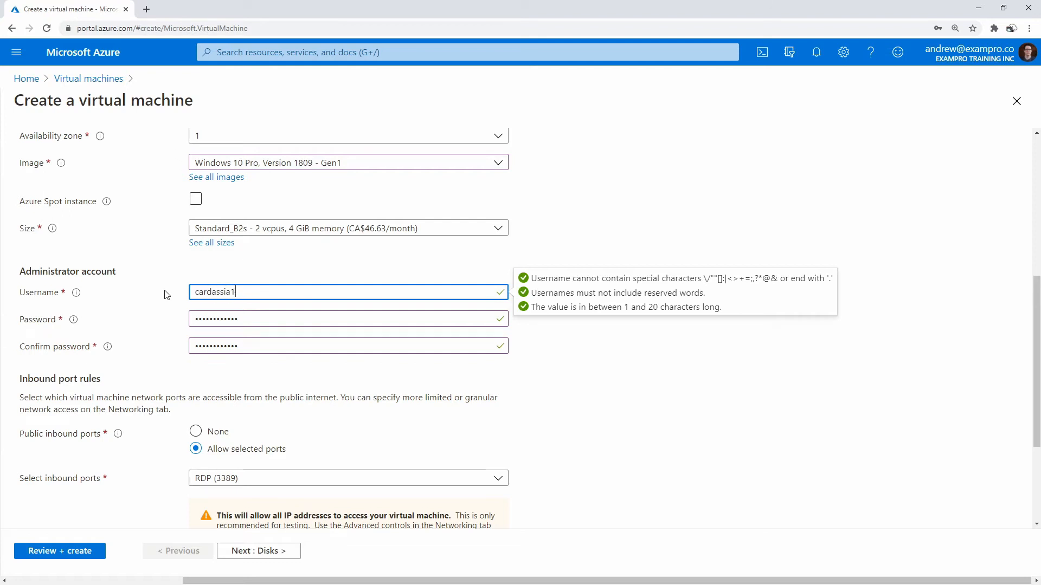
Confirm the eligible Windows 10 licence and scroll back up to review Basics
{"action": "scroll", "scroll_direction": "down", "scroll_amount": 3}
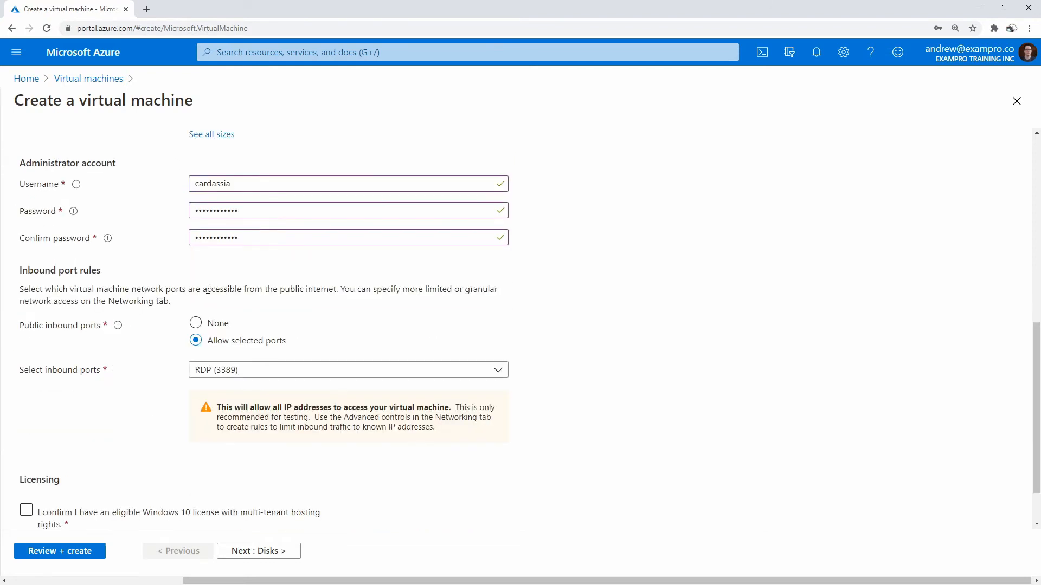
{"action": "mouse_move", "coordinate": [218, 384]}
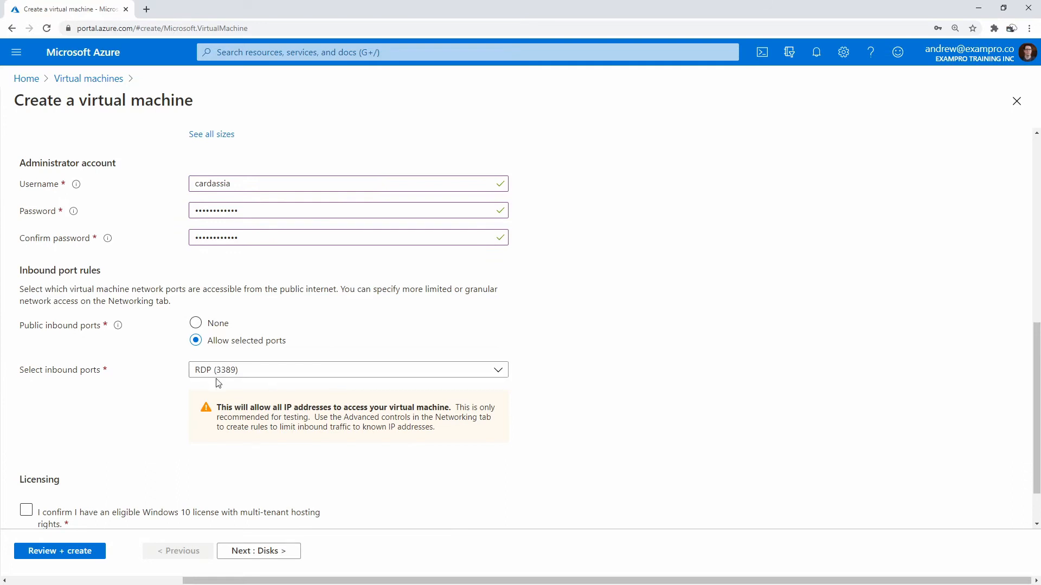
{"action": "scroll", "scroll_direction": "down", "scroll_amount": 3}
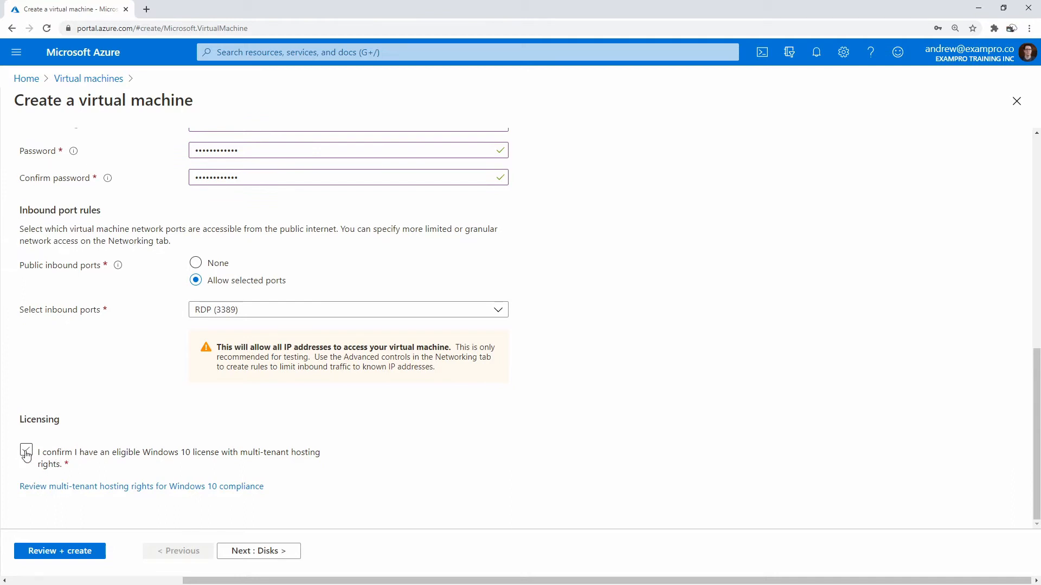
{"action": "left_click", "coordinate": [26, 450]}
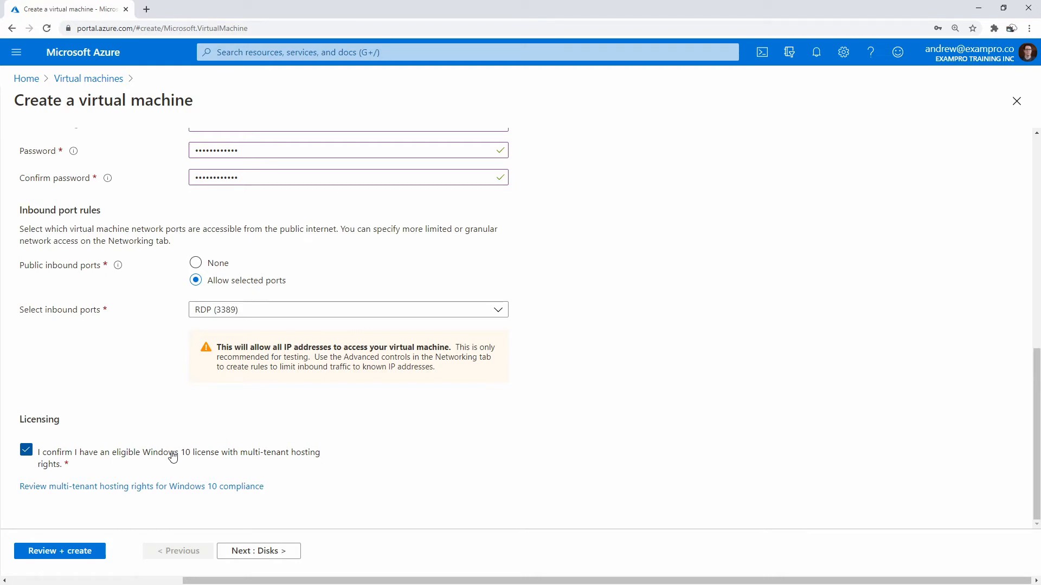
{"action": "scroll", "scroll_direction": "up", "scroll_amount": 3}
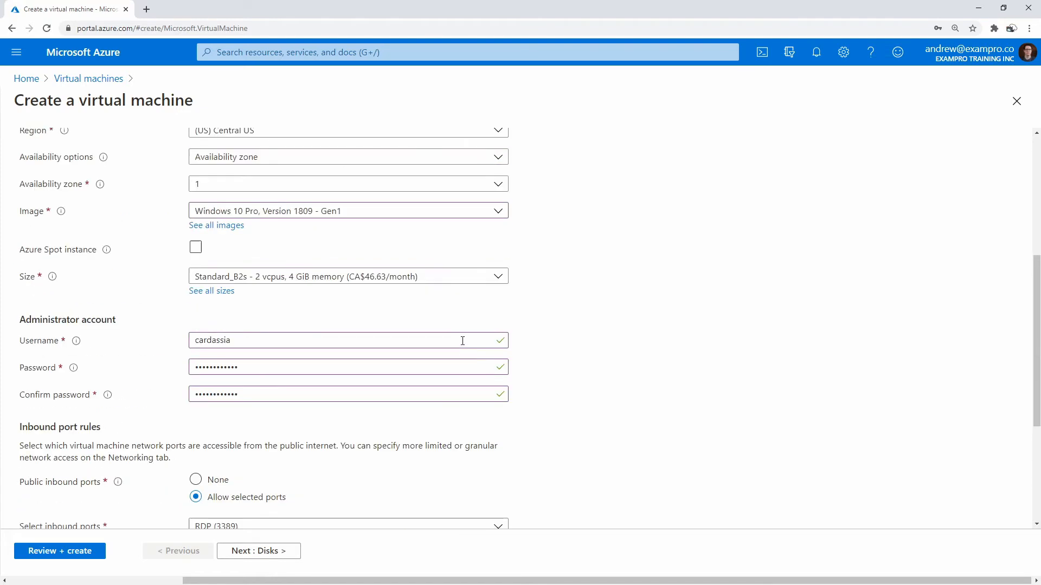
{"action": "scroll", "scroll_direction": "up", "scroll_amount": 3}
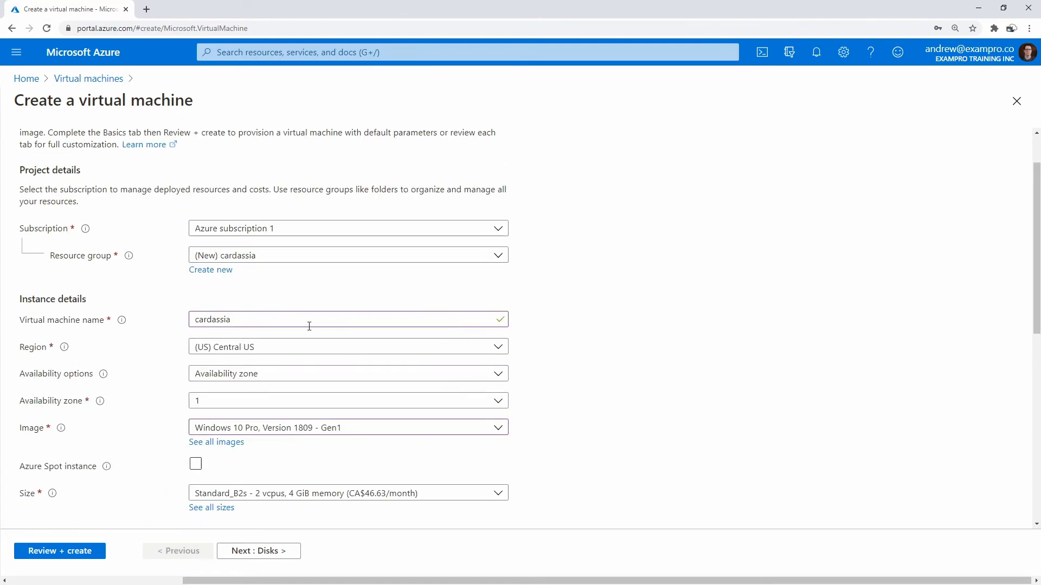
Set the OS disk to Standard SSD and review networking with cardassia-vnet and cardassia-ip
{"action": "left_click", "coordinate": [257, 551]}
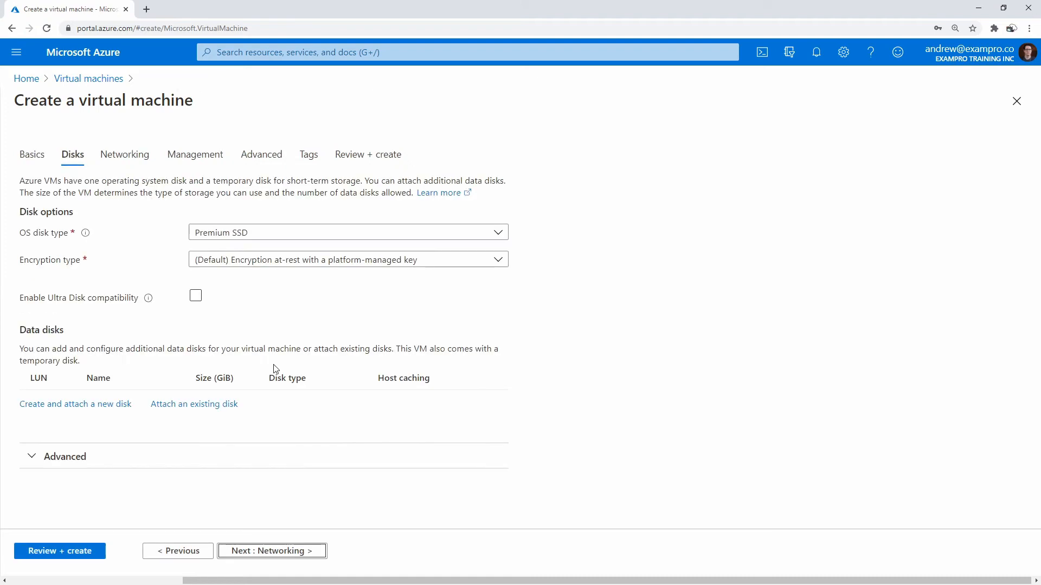
{"action": "left_click", "coordinate": [347, 233]}
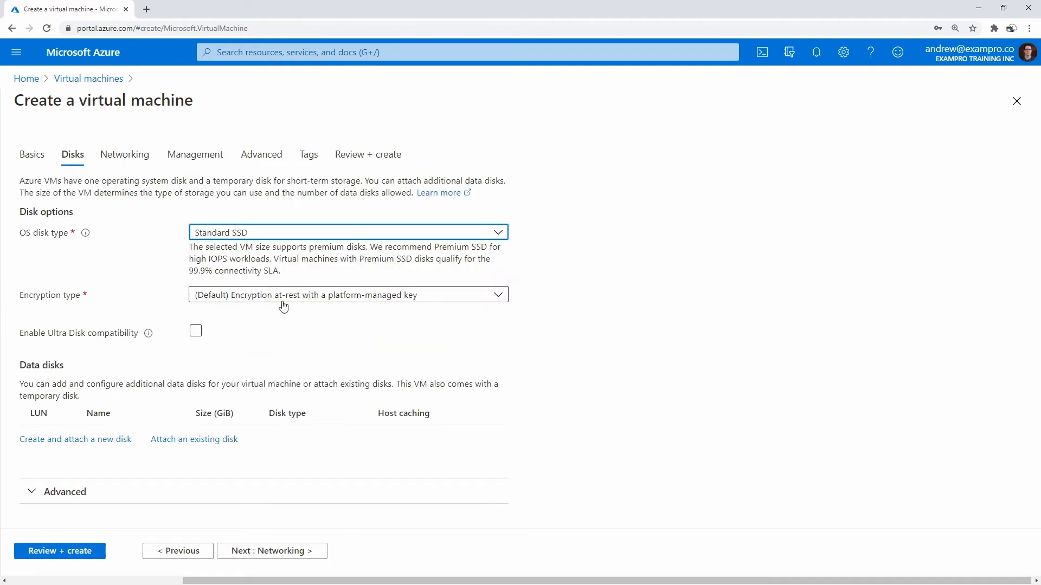
{"action": "mouse_move", "coordinate": [326, 351]}
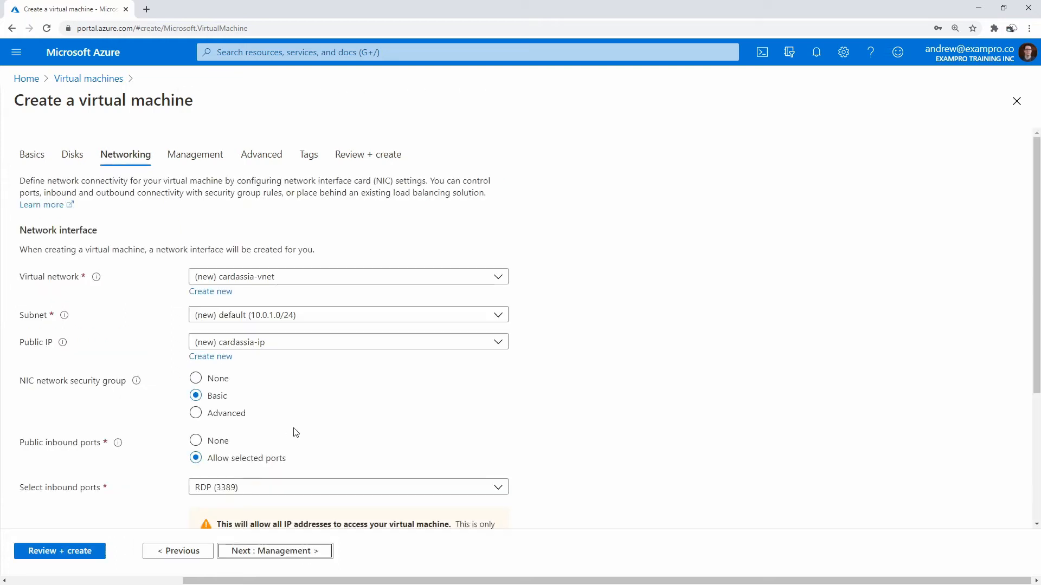
{"action": "mouse_move", "coordinate": [313, 315]}
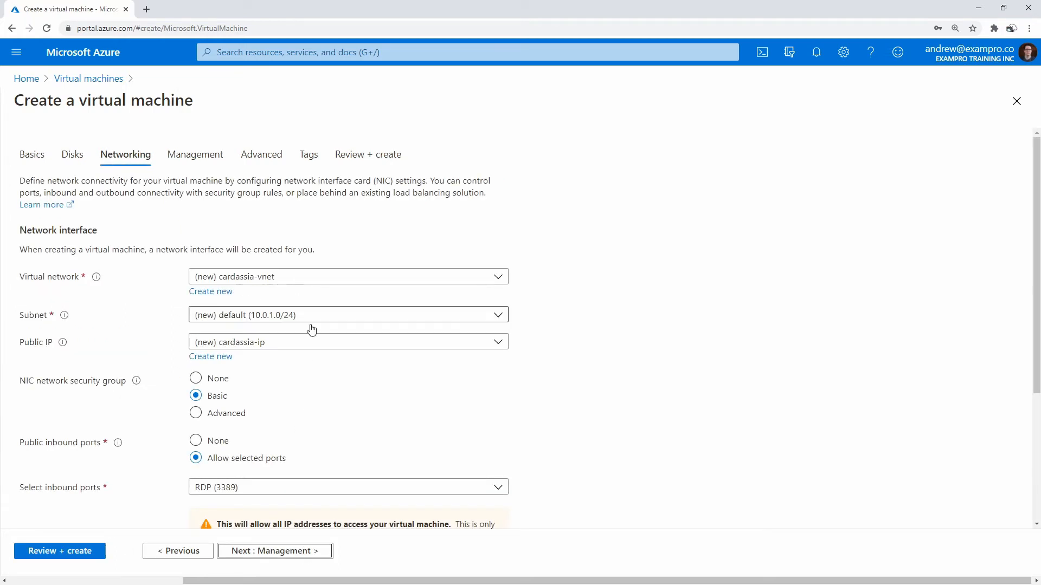
{"action": "scroll", "scroll_direction": "down", "scroll_amount": 3}
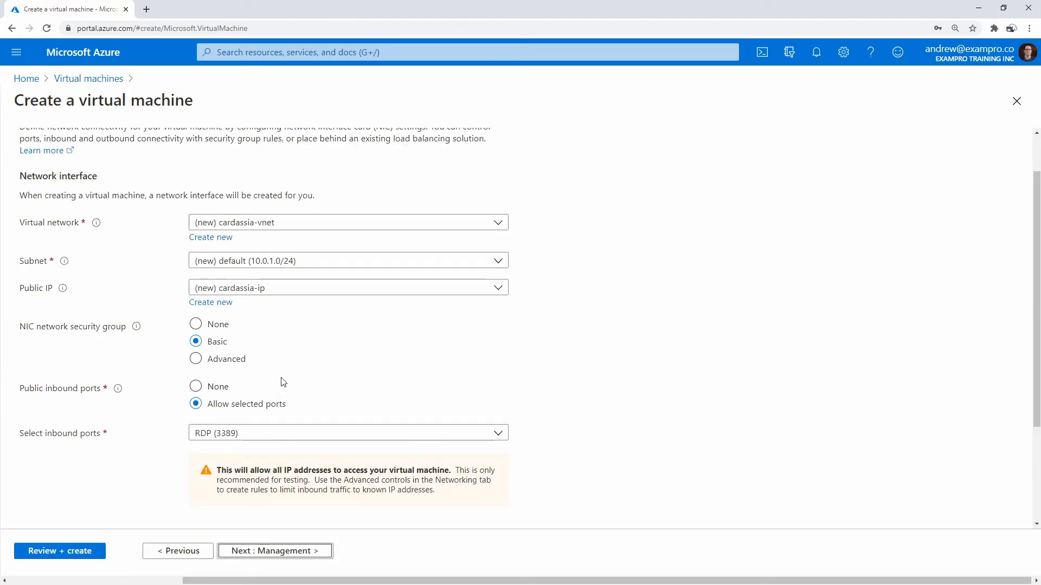
{"action": "mouse_move", "coordinate": [144, 337]}
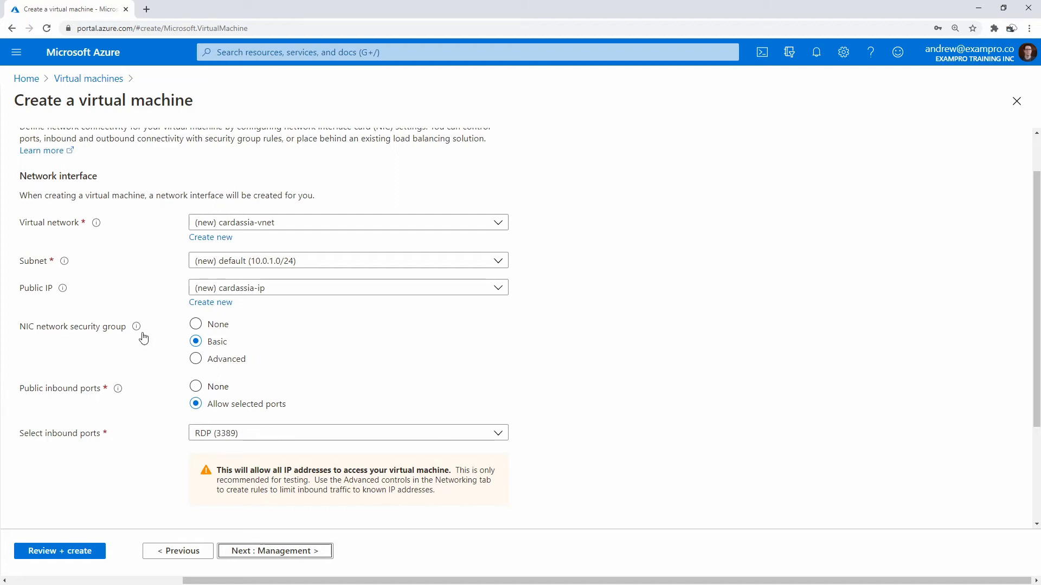
{"action": "scroll", "scroll_direction": "down", "scroll_amount": 3}
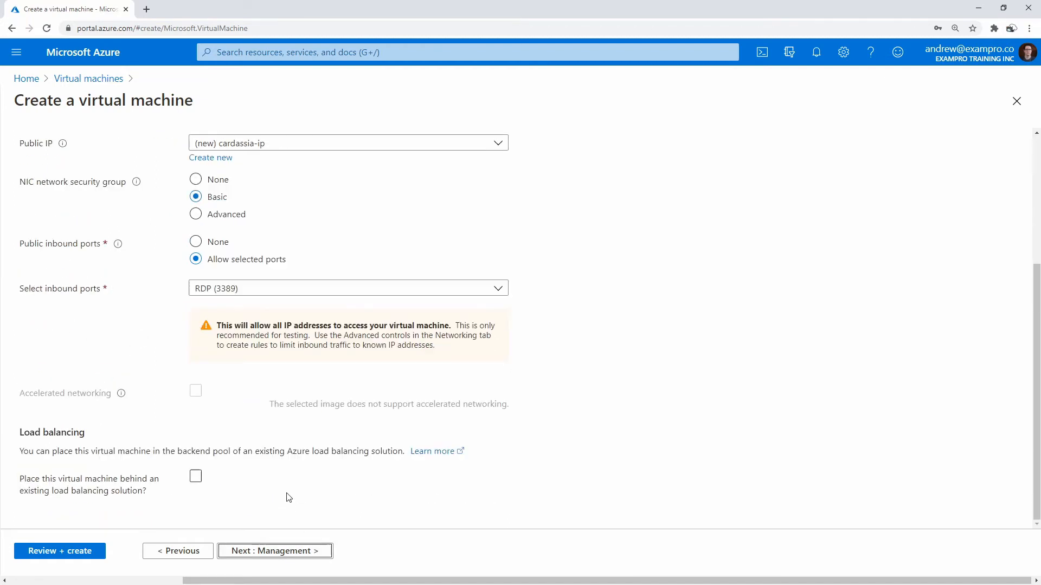
Advance through Management and Advanced to Review + create, then submit the validated VM
{"action": "left_click", "coordinate": [275, 551]}
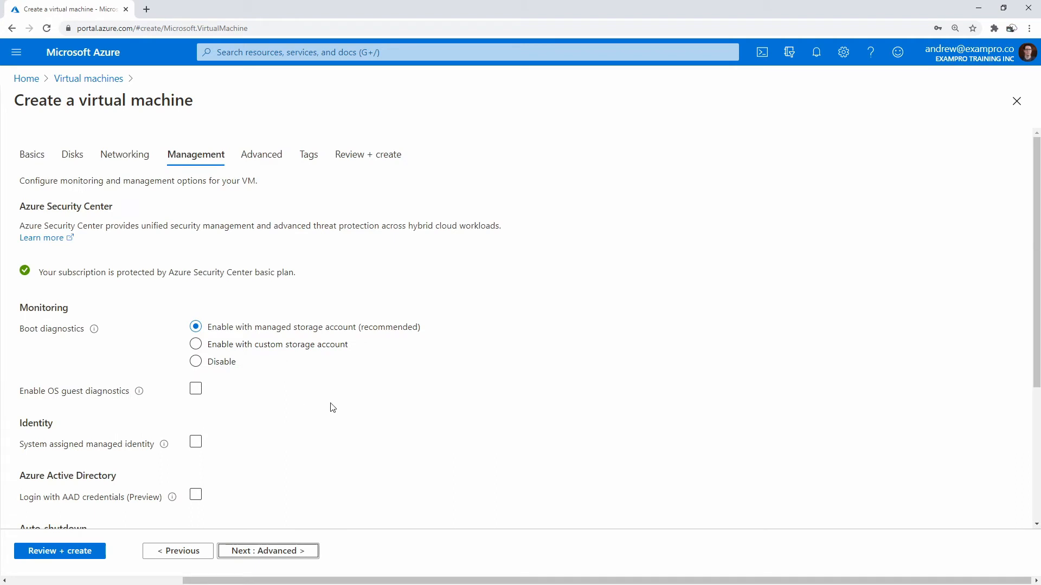
{"action": "scroll", "scroll_direction": "down", "scroll_amount": 3}
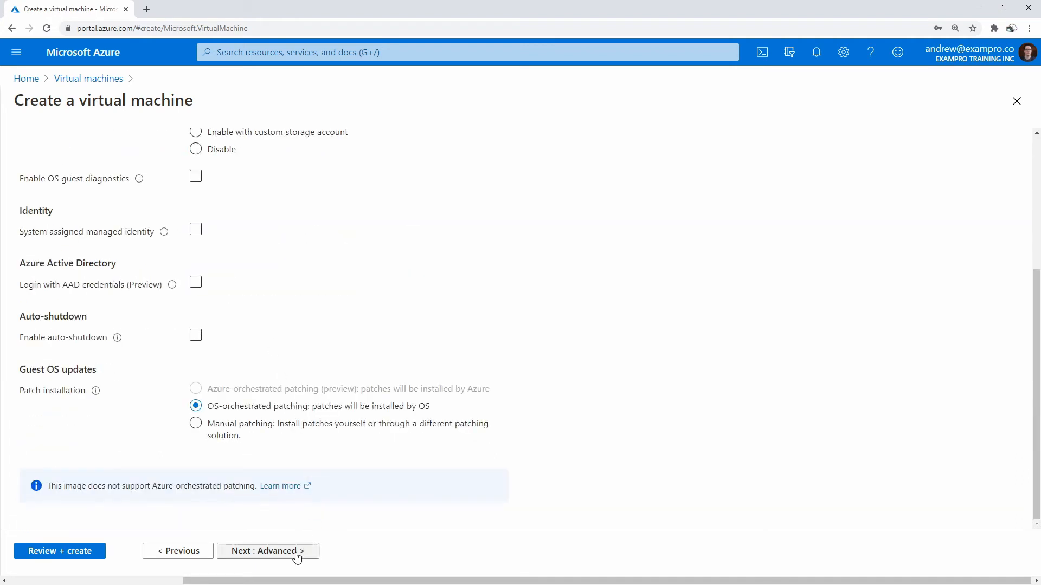
{"action": "left_click", "coordinate": [267, 551]}
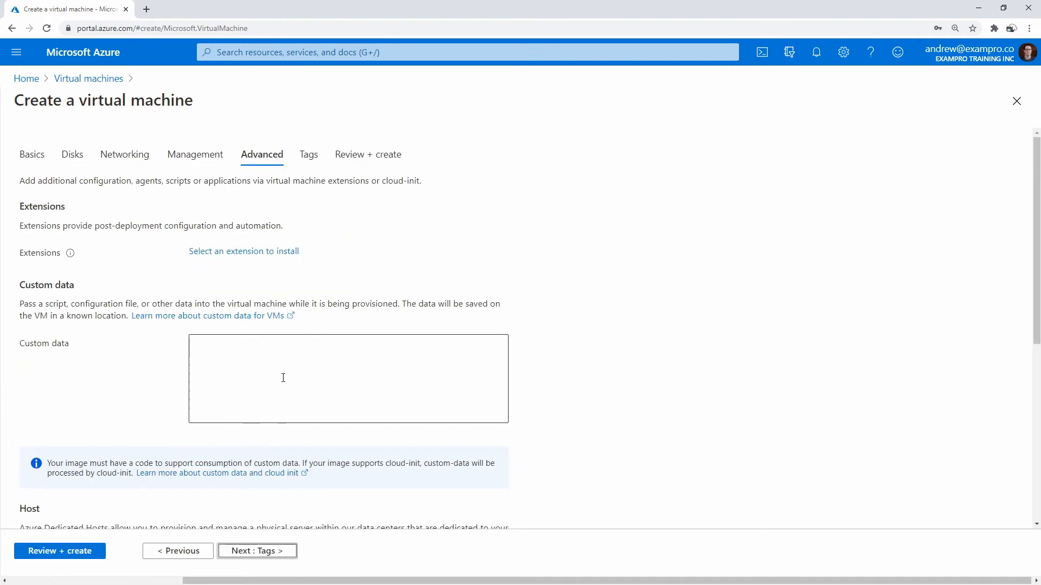
{"action": "left_click", "coordinate": [256, 550]}
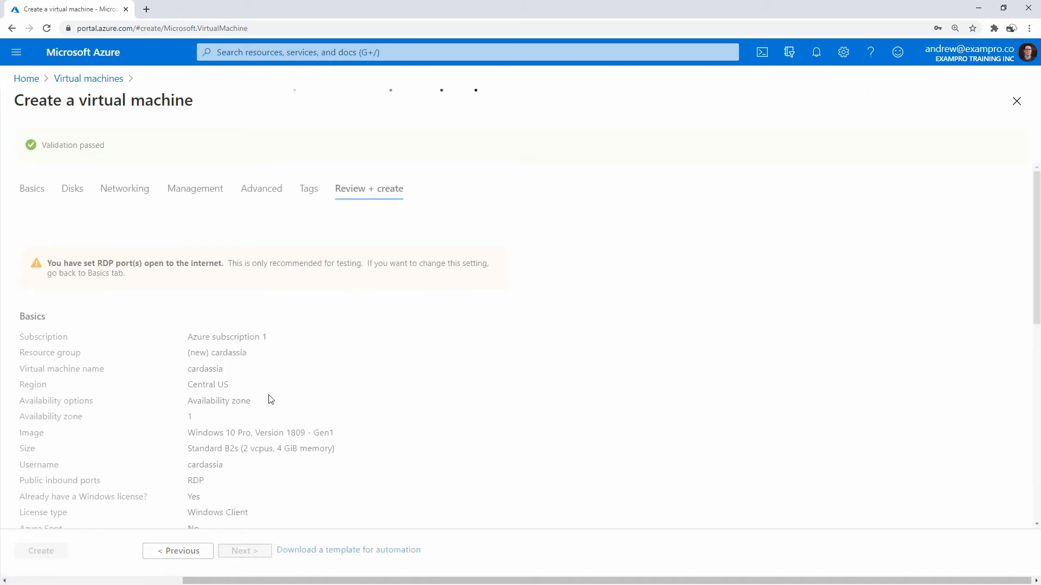
{"action": "scroll", "scroll_direction": "up", "scroll_amount": 3}
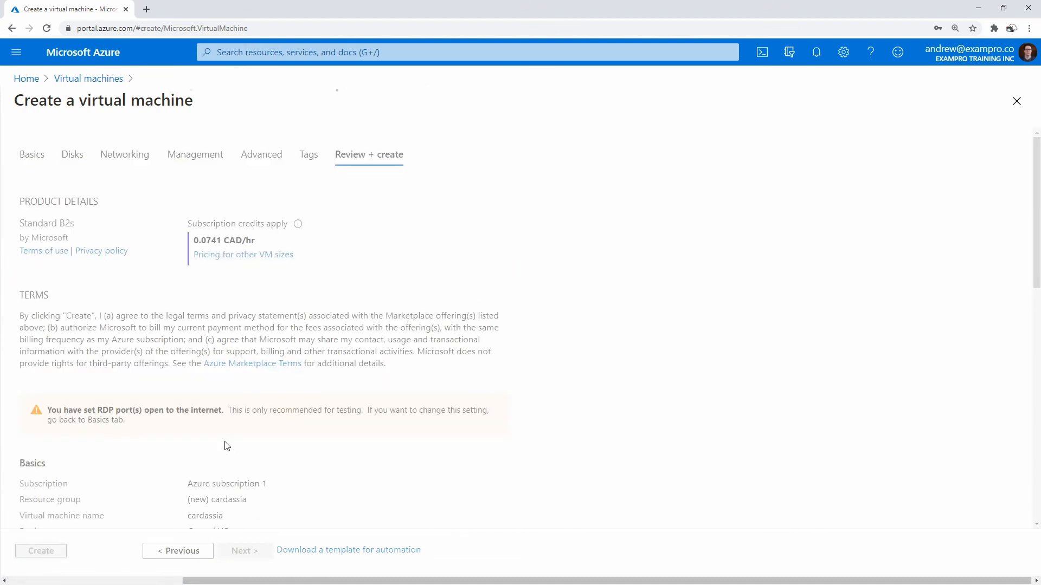
{"action": "left_click", "coordinate": [41, 551]}
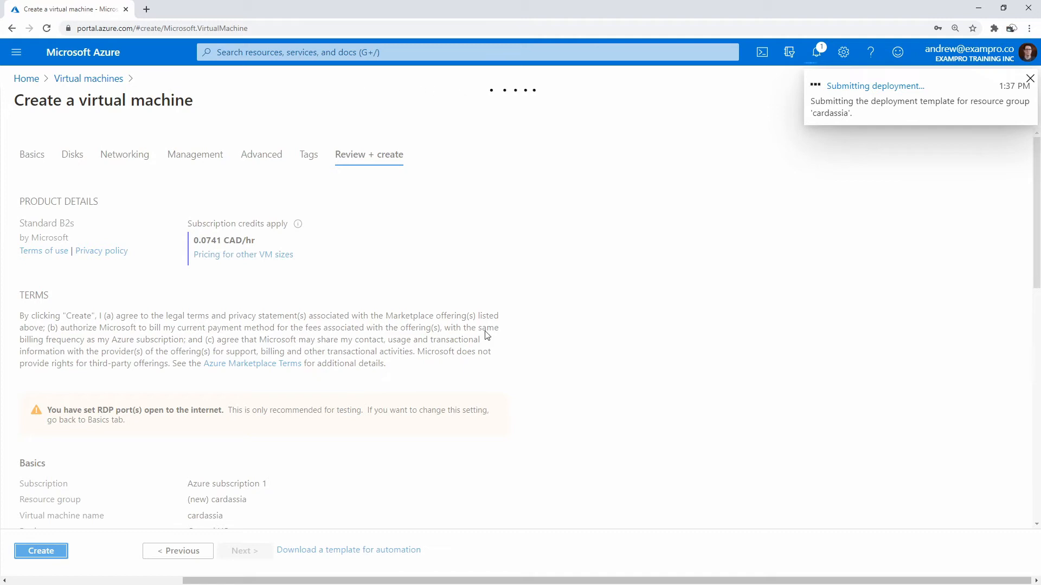
Dismiss the browser's save-password prompt while the cardassia deployment completes
{"action": "left_click", "coordinate": [41, 551]}
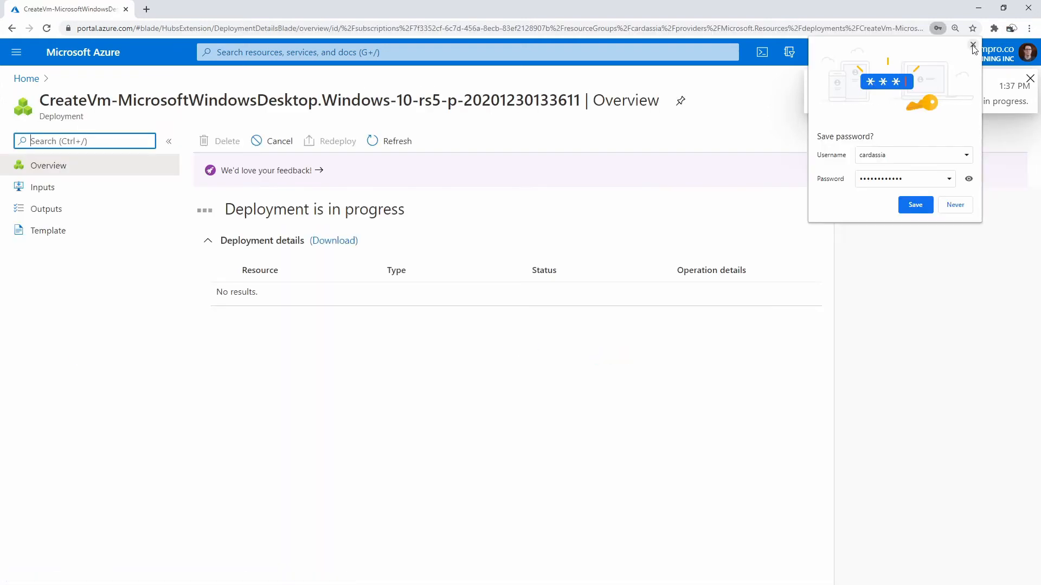
{"action": "left_click", "coordinate": [973, 45]}
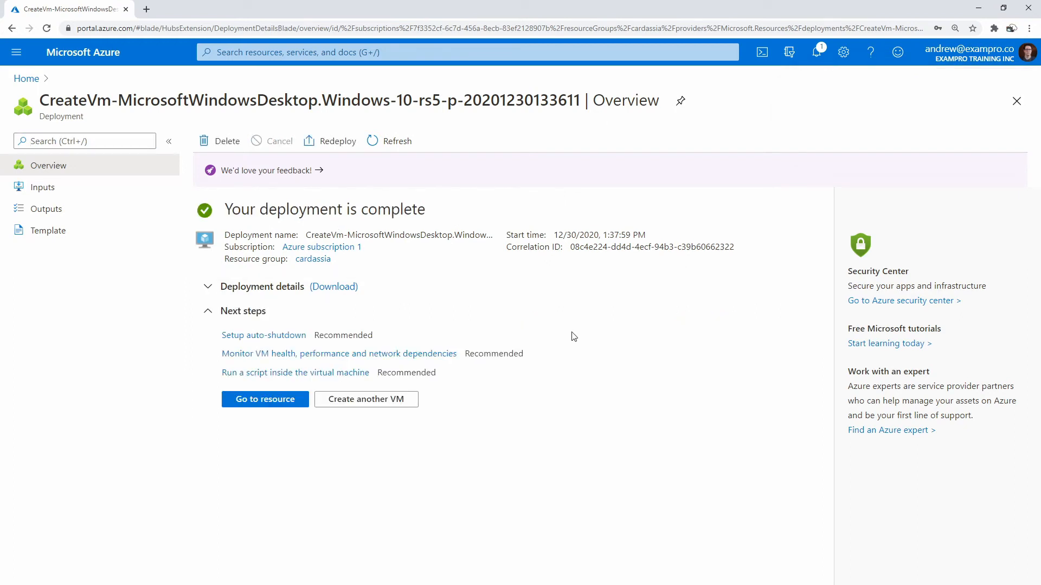
{"action": "mouse_move", "coordinate": [487, 343]}
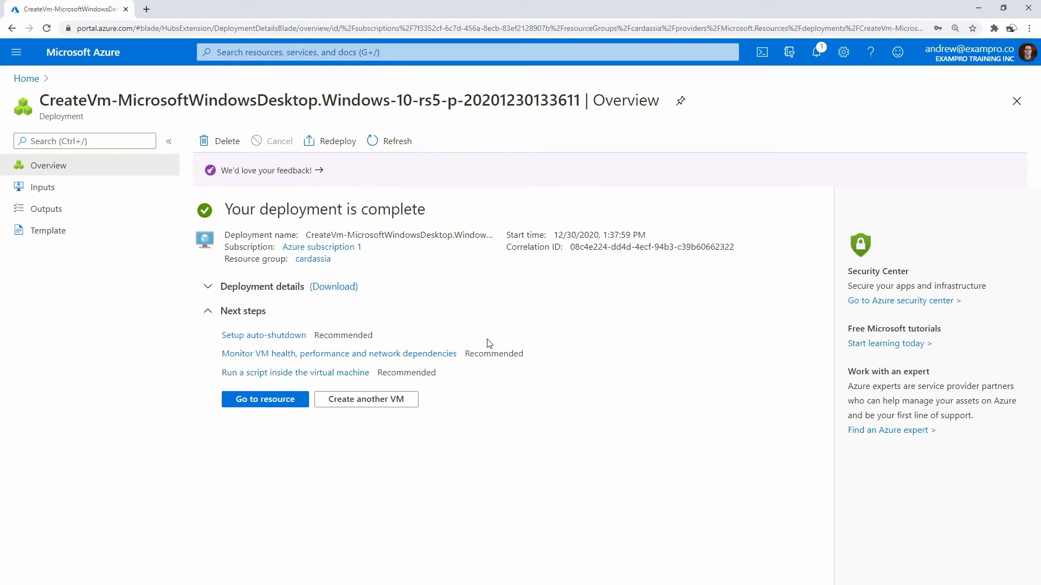
{"action": "mouse_move", "coordinate": [313, 259]}
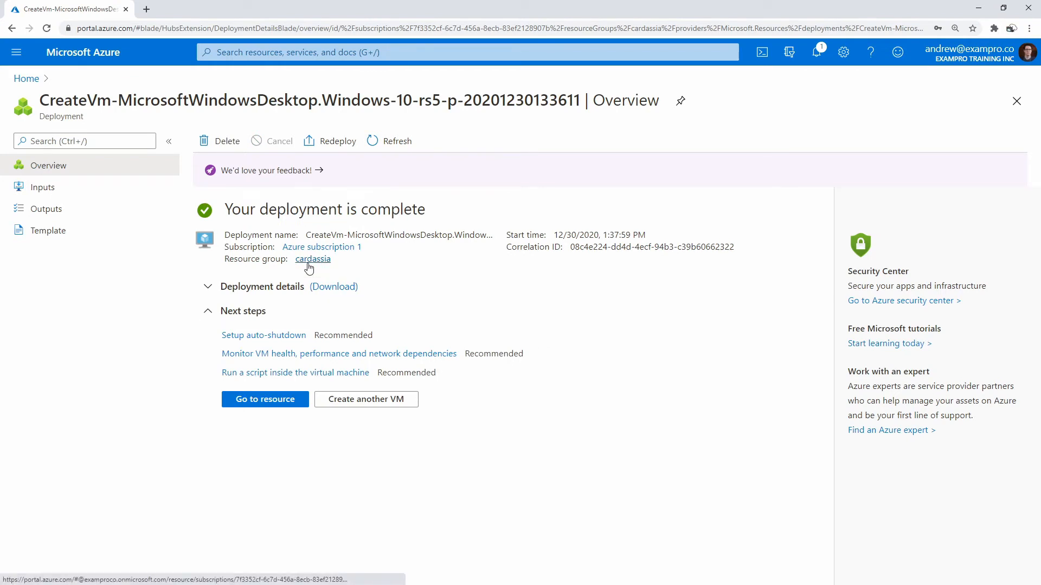
{"action": "mouse_move", "coordinate": [335, 311]}
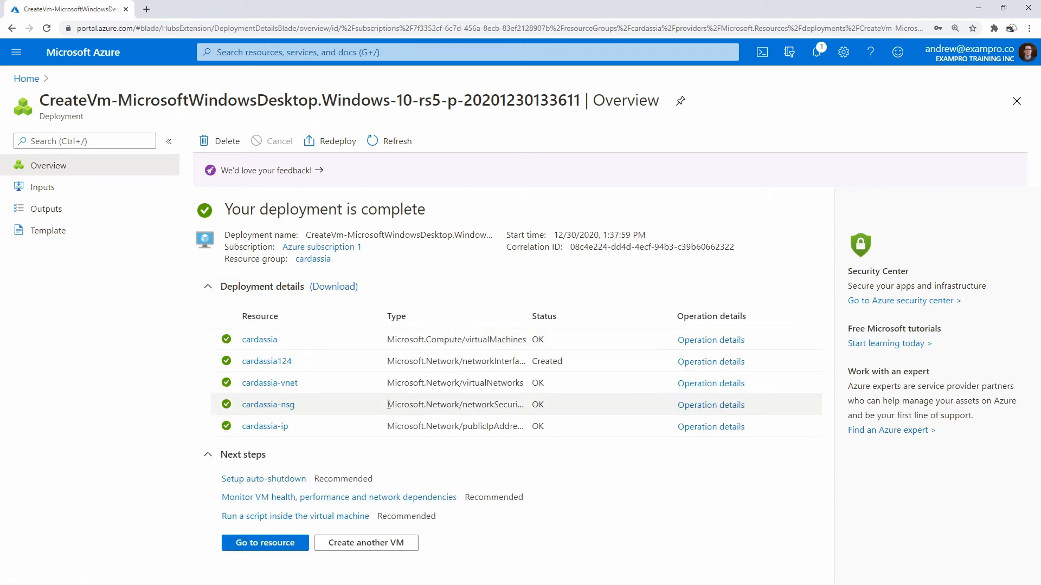
{"action": "mouse_move", "coordinate": [544, 340]}
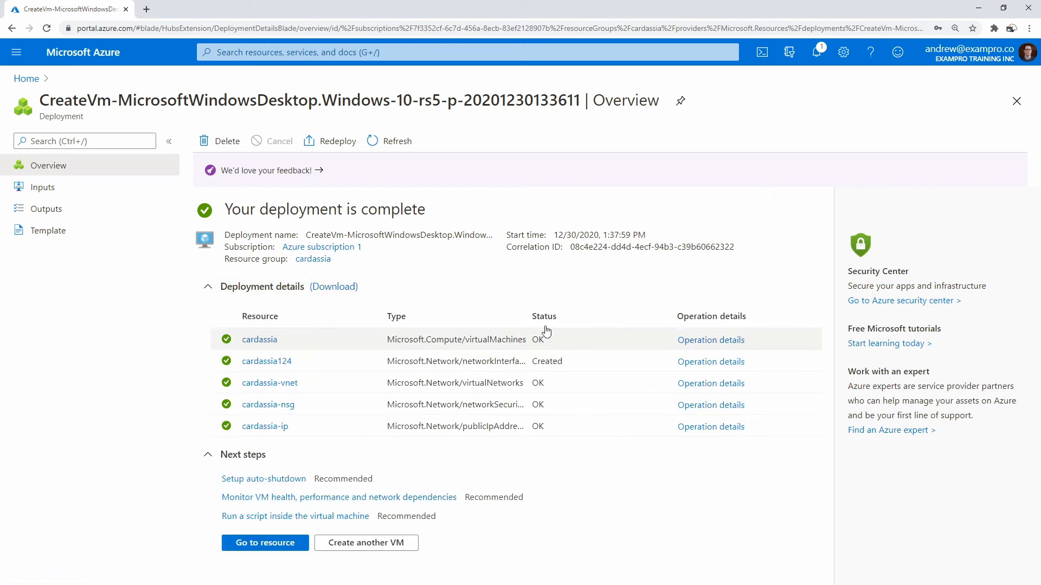
{"action": "mouse_move", "coordinate": [512, 405]}
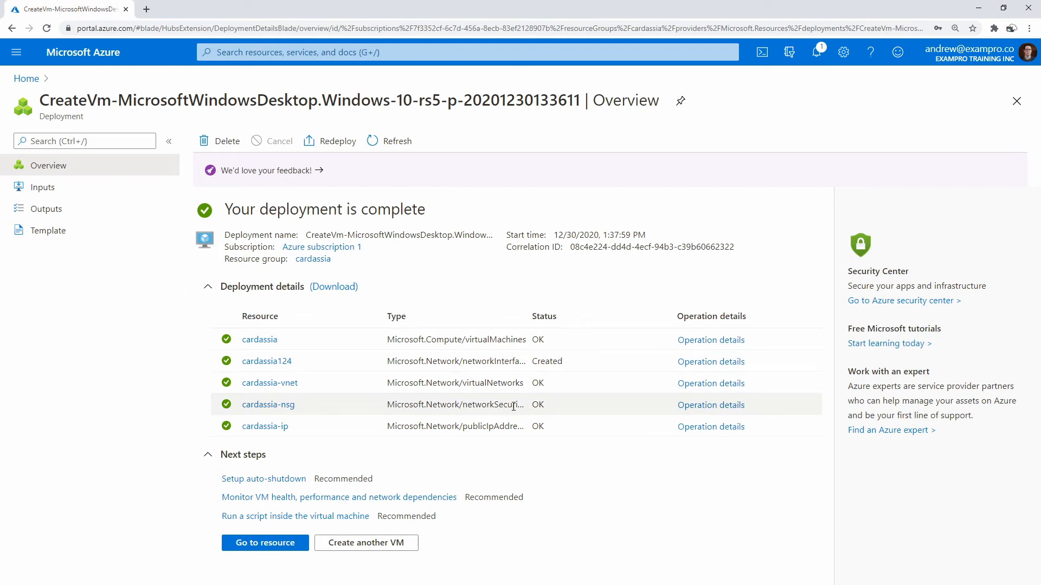
{"action": "mouse_move", "coordinate": [475, 418]}
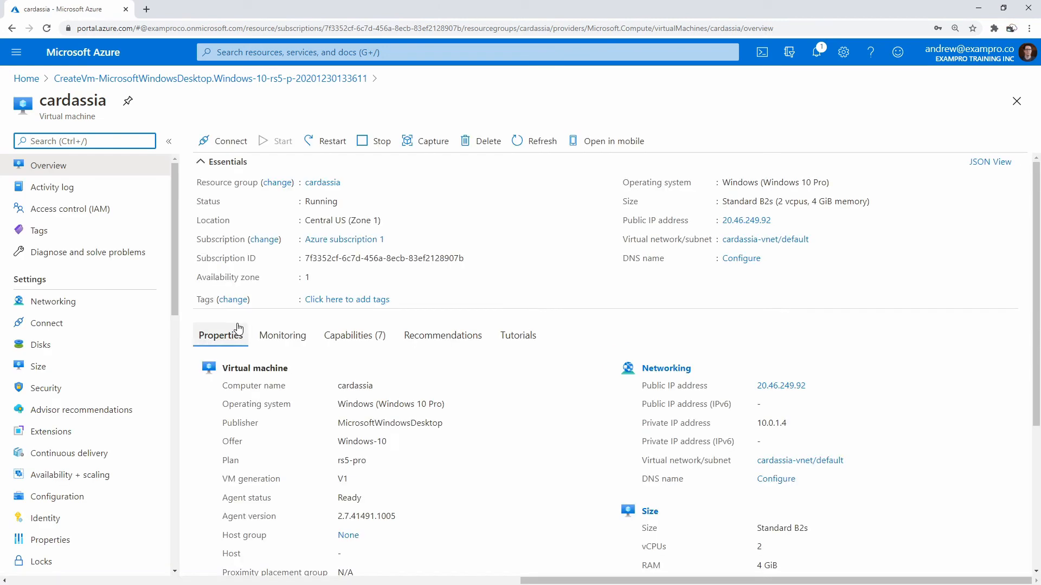
Download cardassia.rdp from the VM's RDP connect options and open it
{"action": "left_click", "coordinate": [47, 323]}
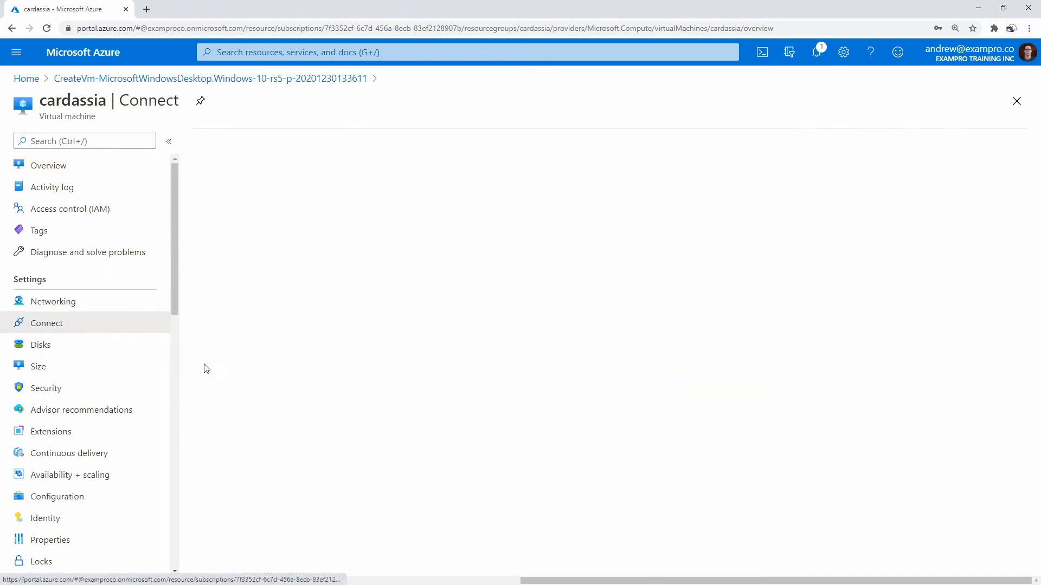
{"action": "left_click", "coordinate": [47, 323]}
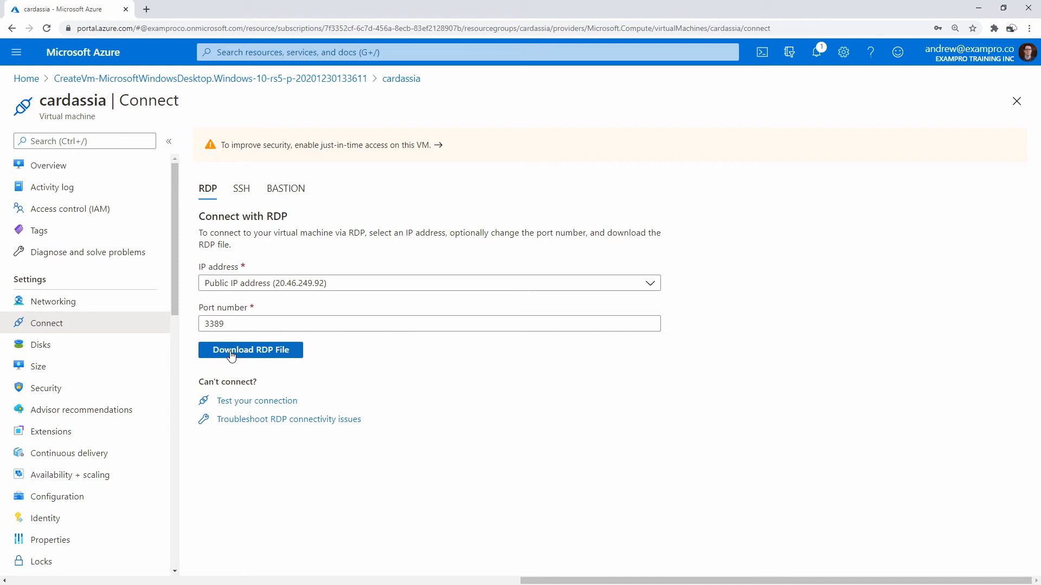
{"action": "left_click", "coordinate": [251, 349]}
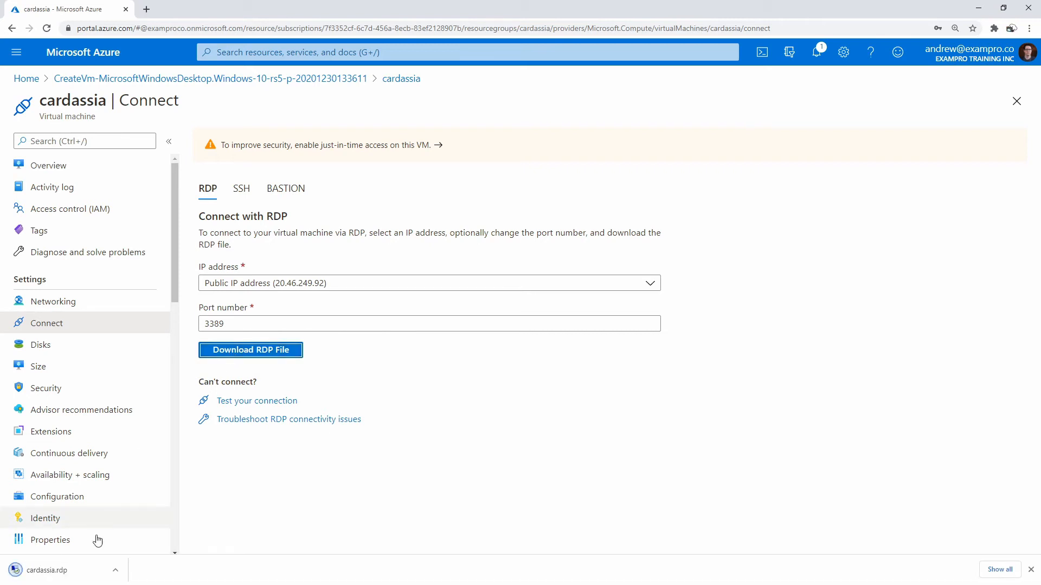
{"action": "left_click", "coordinate": [46, 570]}
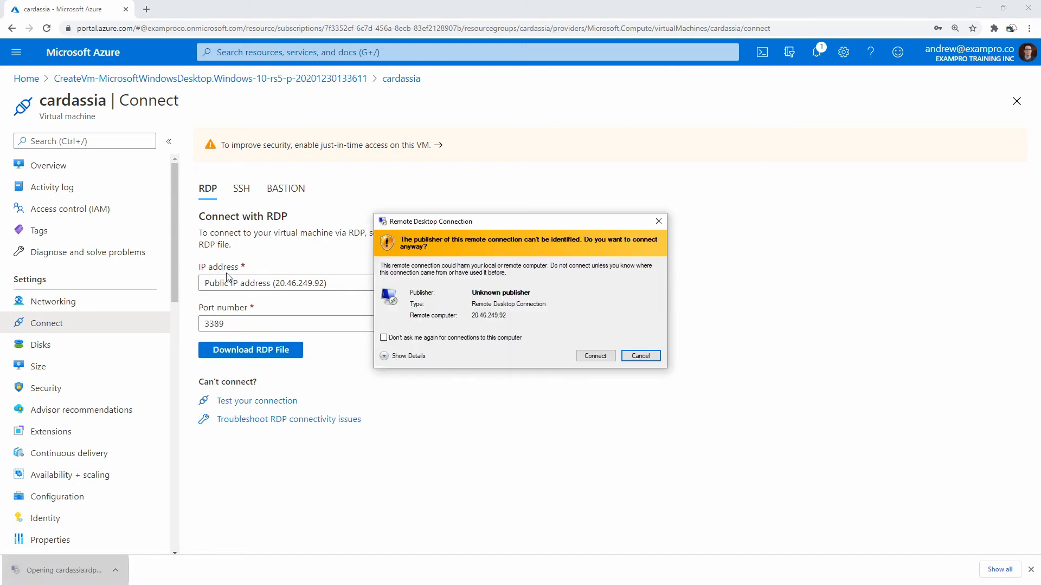
Accept the publisher warning, sign in as cardassia, and accept the certificate warning
{"action": "left_click", "coordinate": [594, 355]}
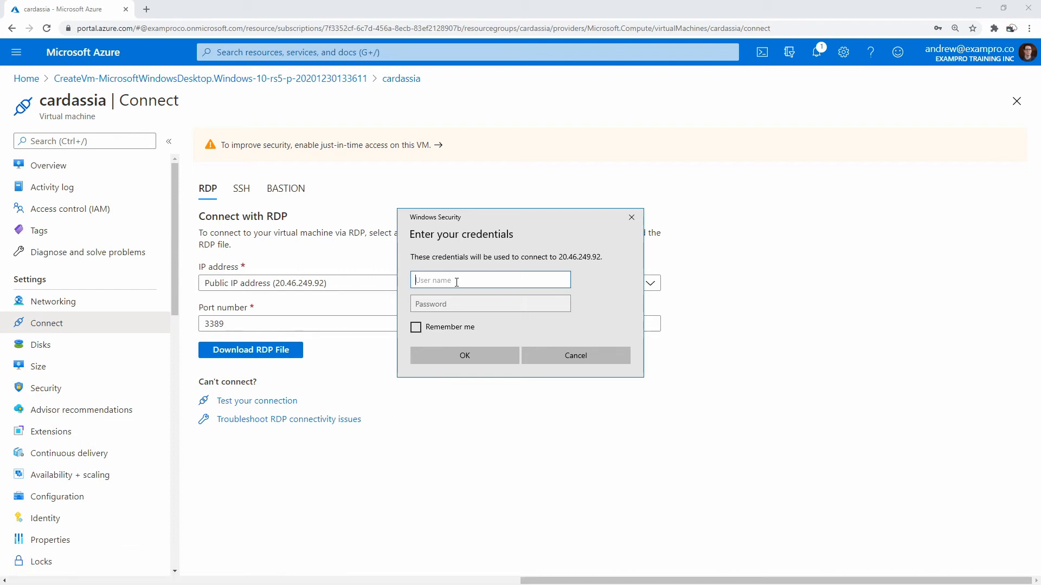
{"action": "type", "text": "carda"}
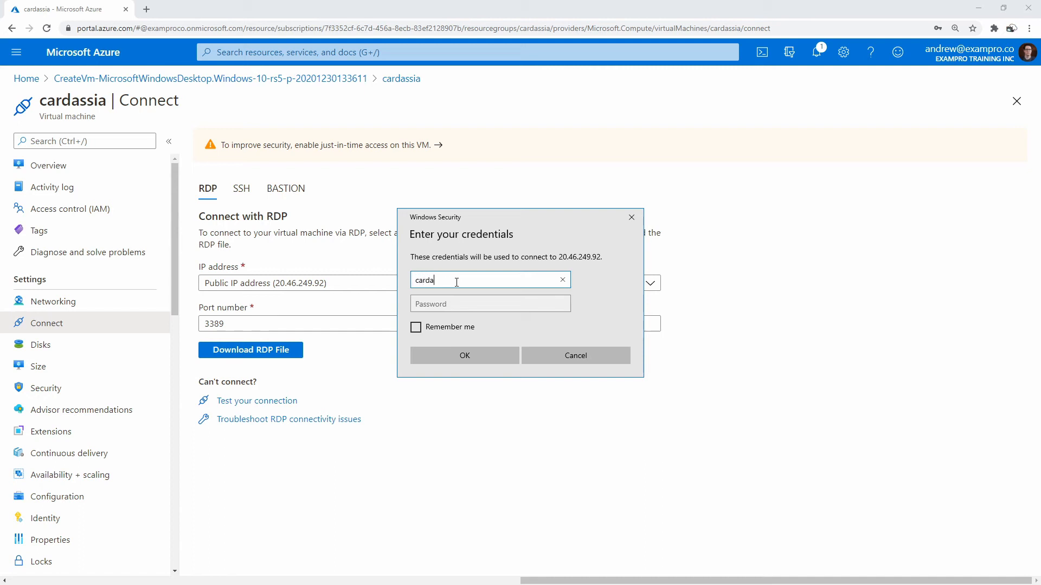
{"action": "type", "text": "ssia"}
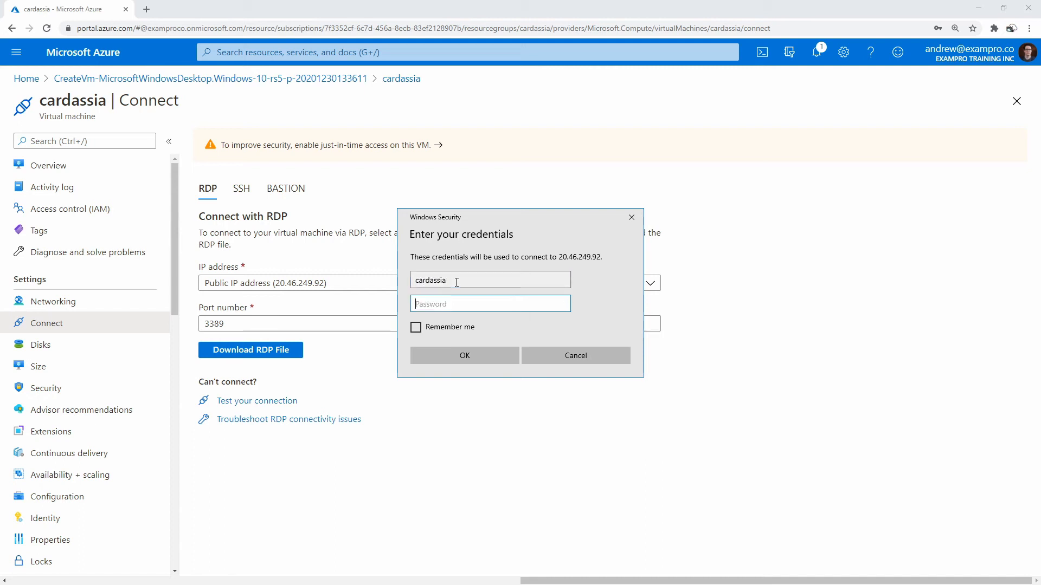
{"action": "type", "text": "•••"}
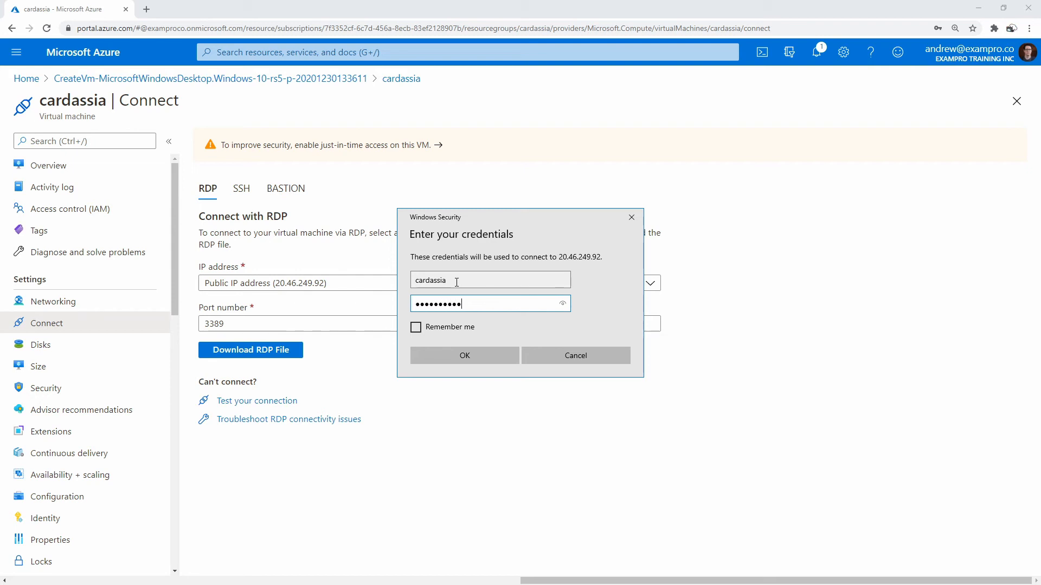
{"action": "left_click", "coordinate": [464, 355]}
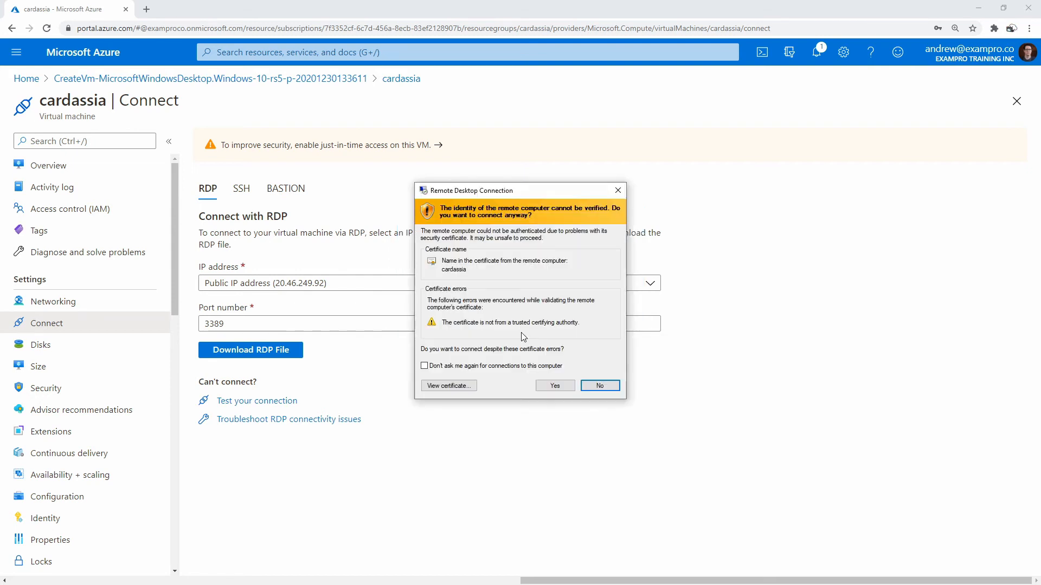
{"action": "left_click", "coordinate": [553, 386]}
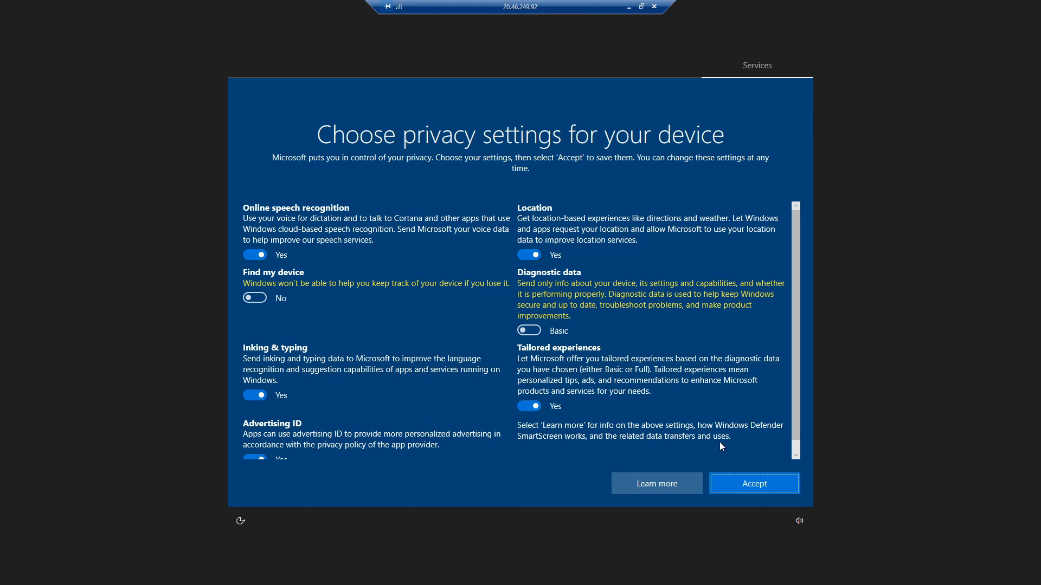
Accept the Windows privacy settings so the remote desktop loads with Edge's Welcome page
{"action": "left_click", "coordinate": [754, 483]}
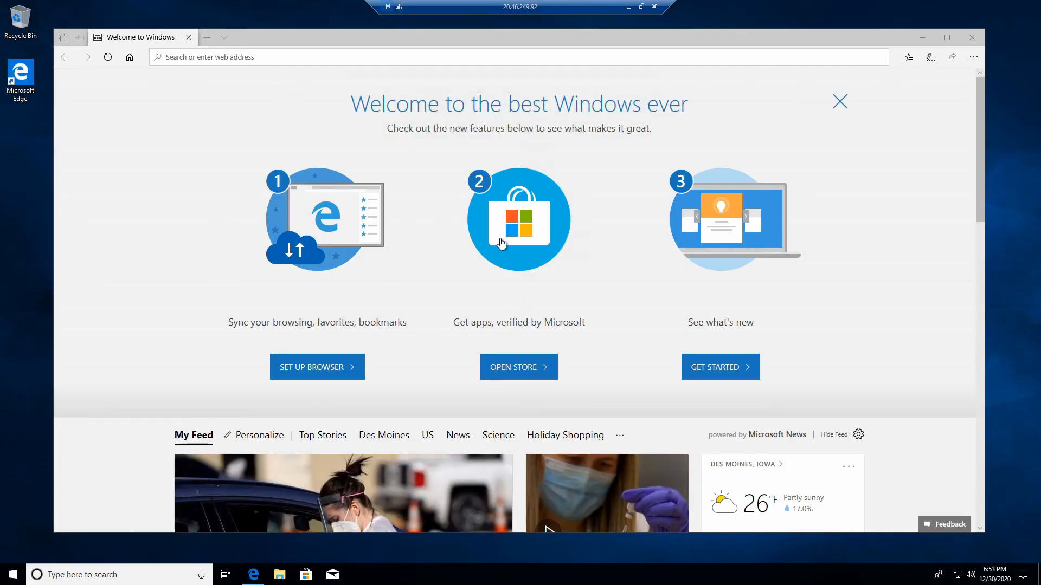
Answer the network discoverability prompt, then search Windows for 'games' and then 'minesweeper'
{"action": "left_click", "coordinate": [957, 574]}
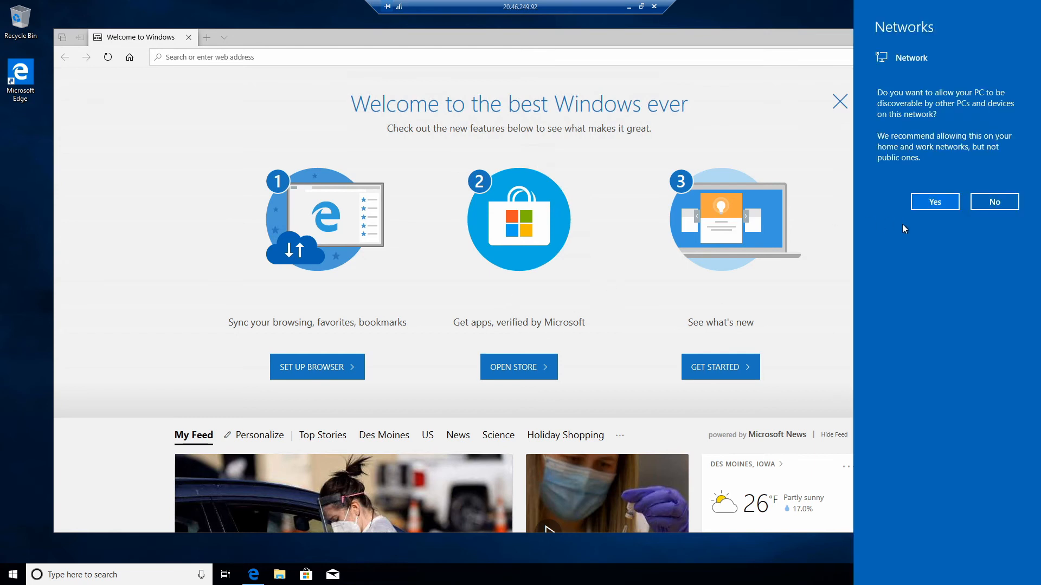
{"action": "left_click", "coordinate": [993, 201]}
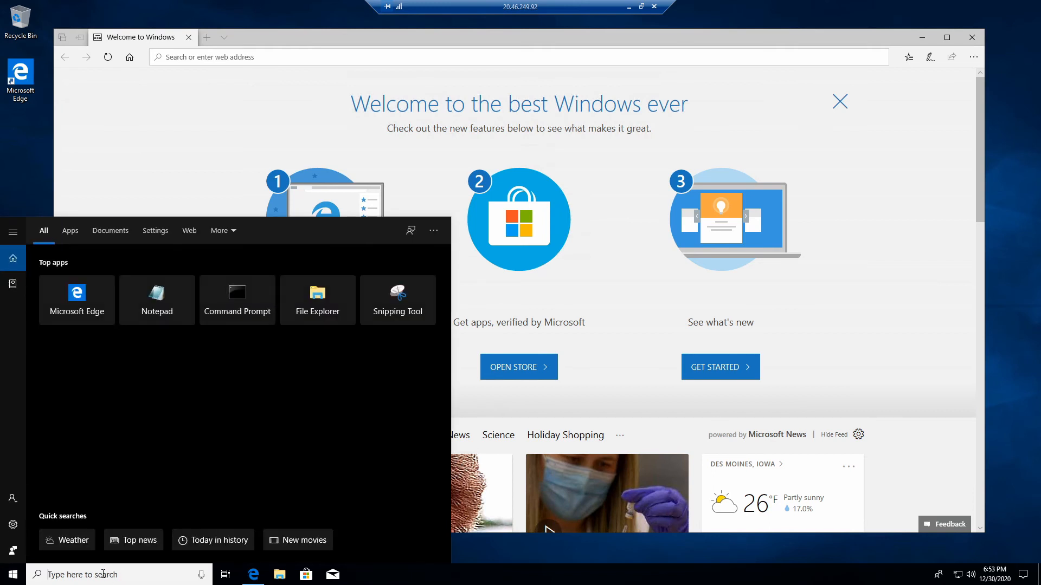
{"action": "type", "text": "games"}
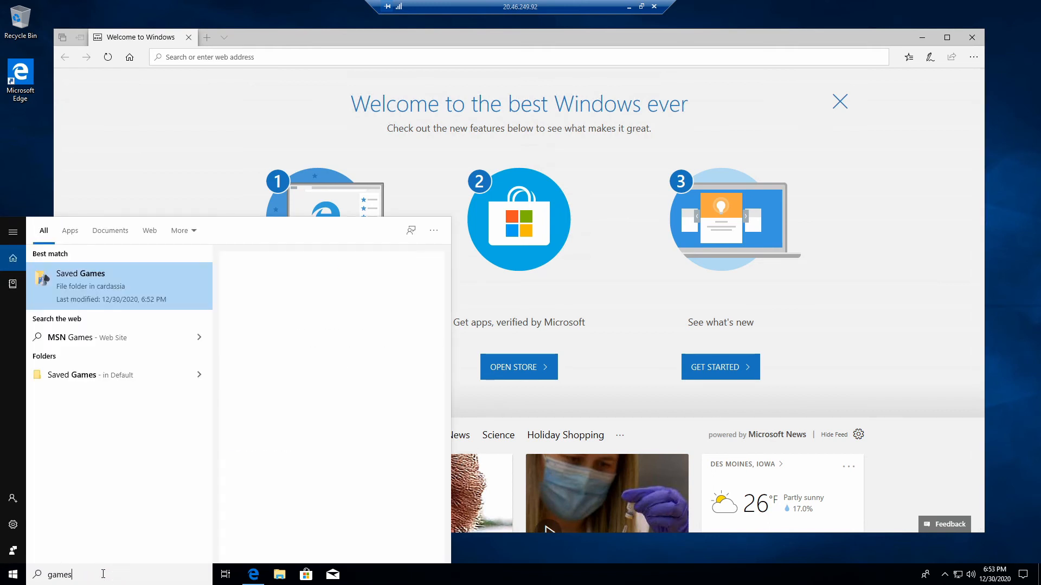
{"action": "left_click", "coordinate": [120, 286]}
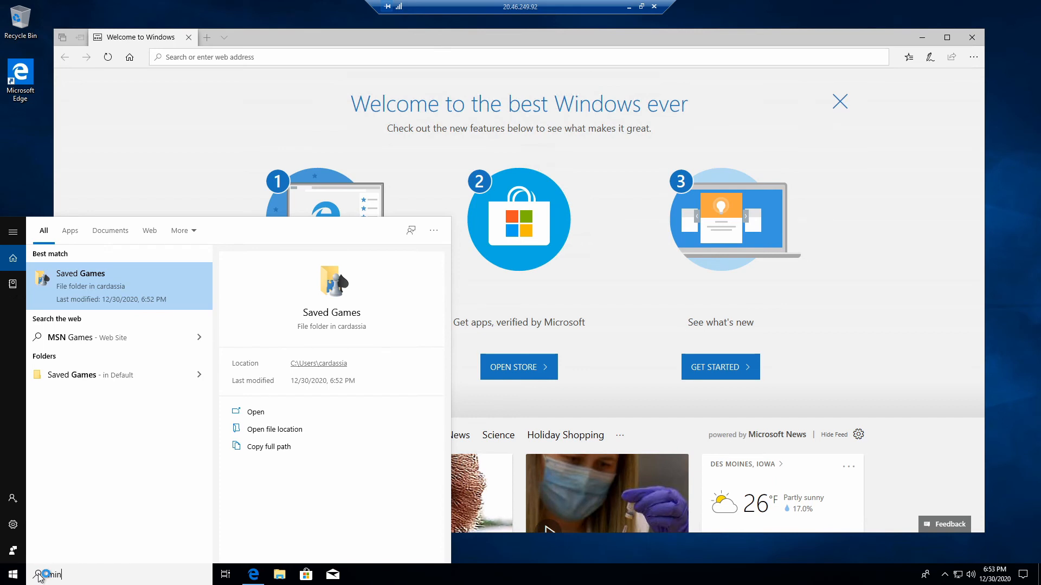
{"action": "type", "text": "inesweeper"}
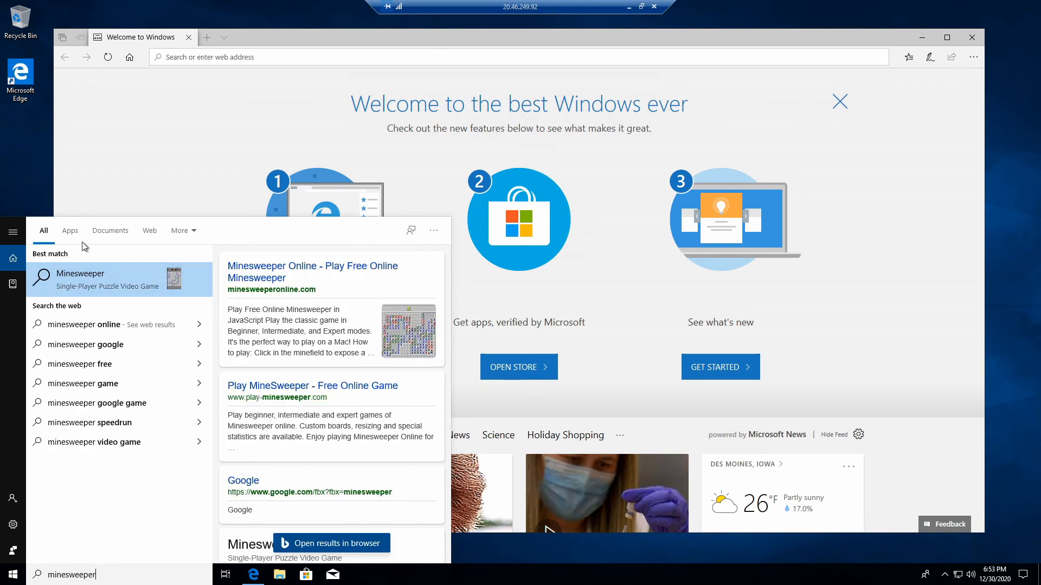
{"action": "left_click", "coordinate": [70, 230]}
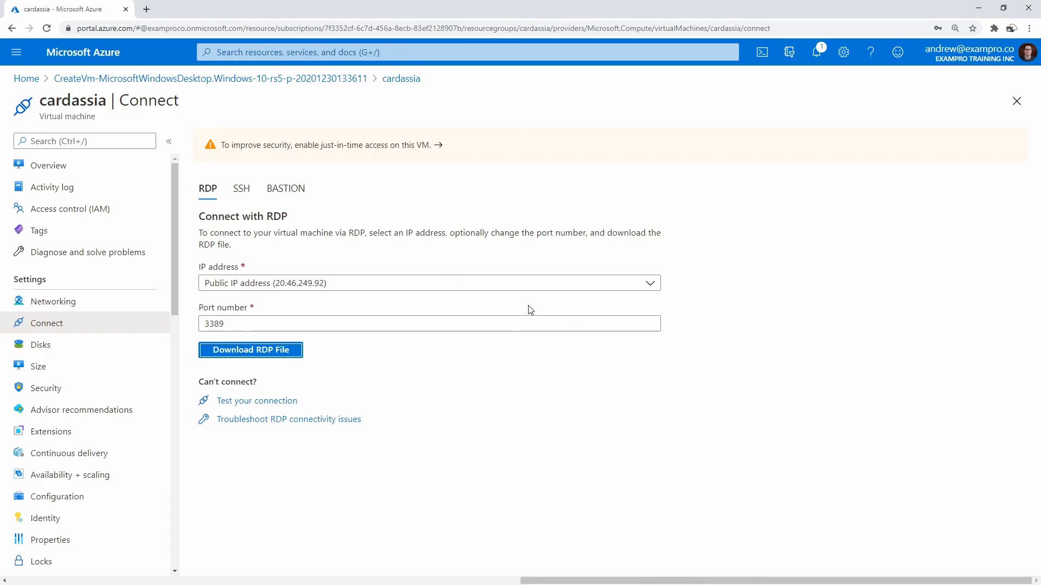
{"action": "mouse_move", "coordinate": [514, 311]}
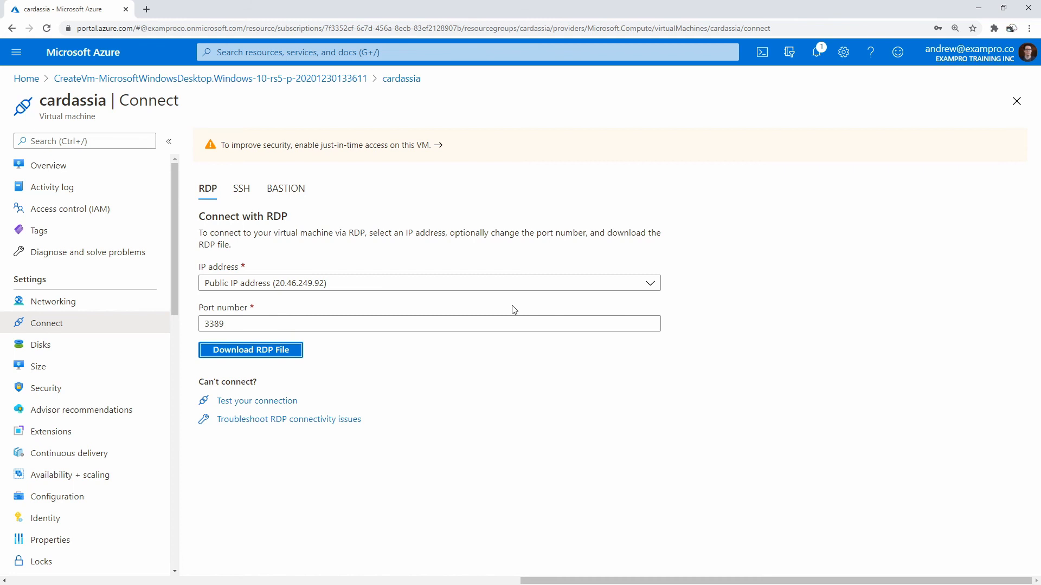
View the Bastion connection option, then return to the cardassia VM overview
{"action": "left_click", "coordinate": [285, 189]}
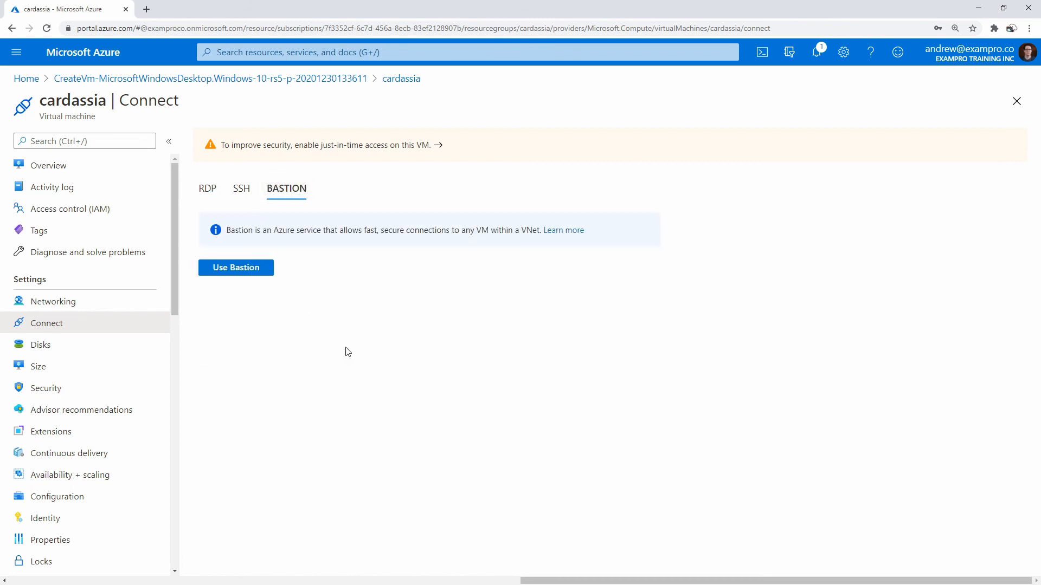
{"action": "mouse_move", "coordinate": [325, 319]}
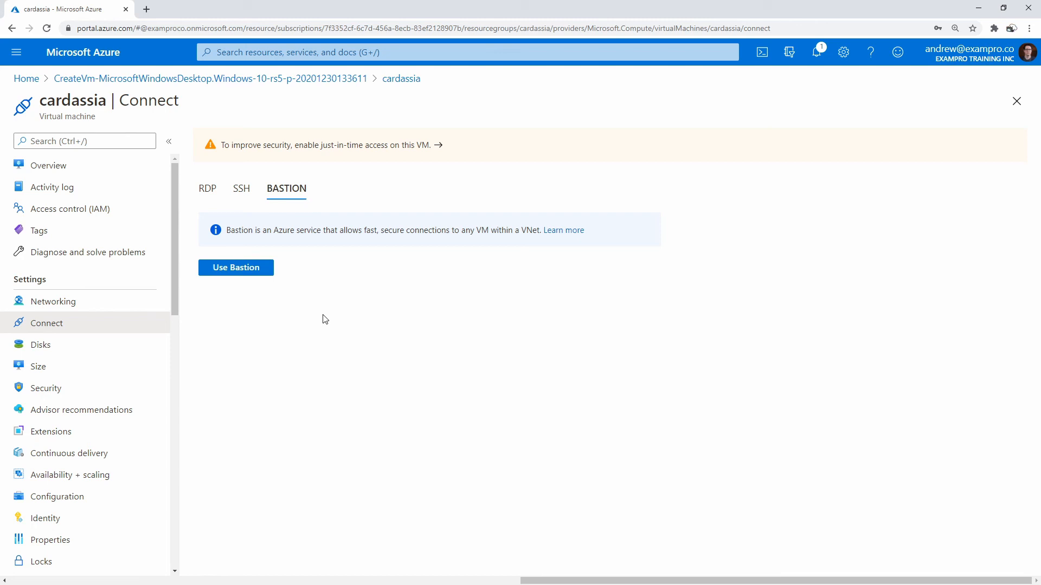
{"action": "mouse_move", "coordinate": [396, 295]}
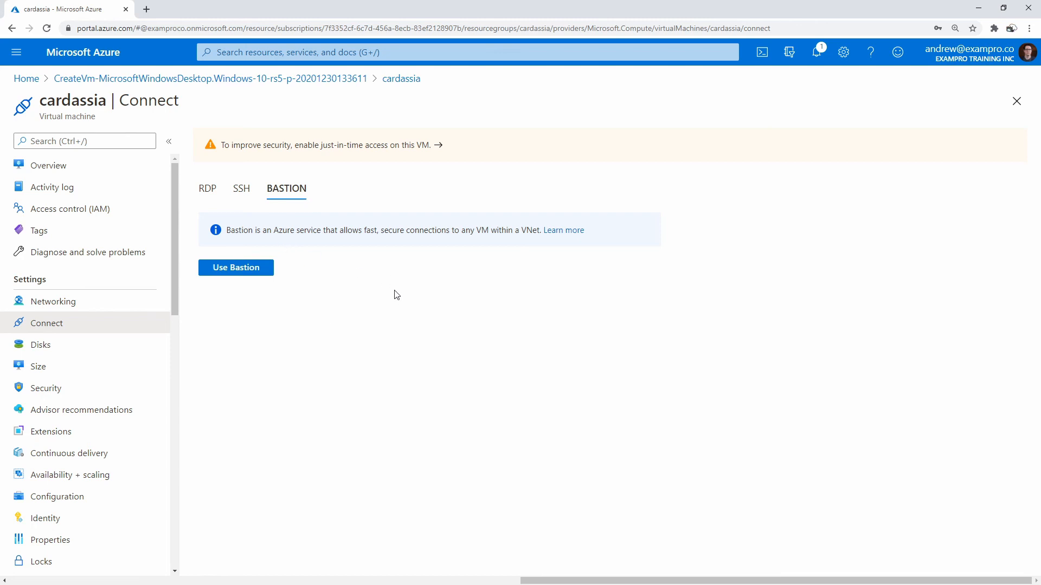
{"action": "mouse_move", "coordinate": [376, 235]}
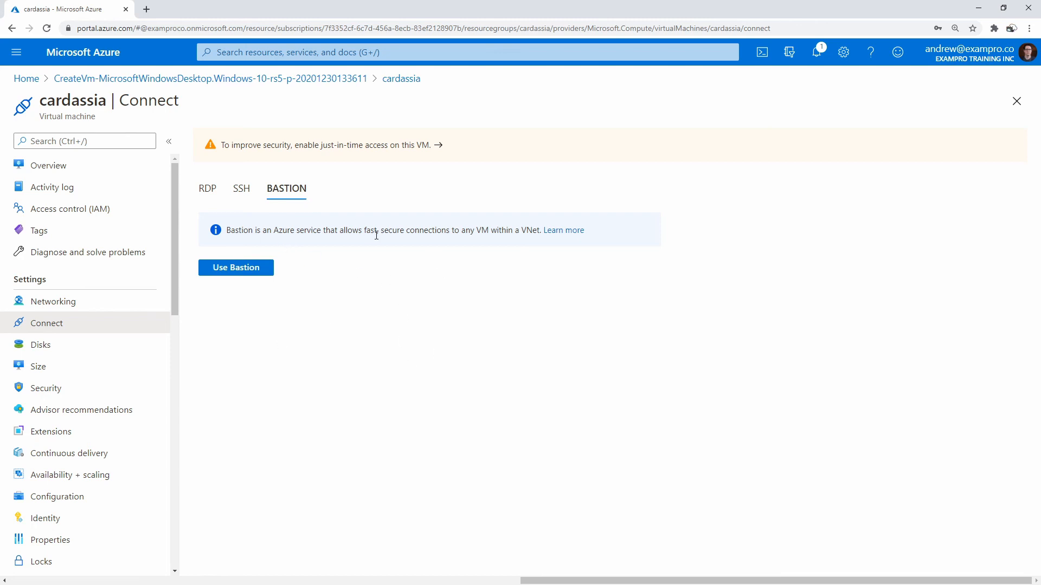
{"action": "left_click", "coordinate": [49, 165]}
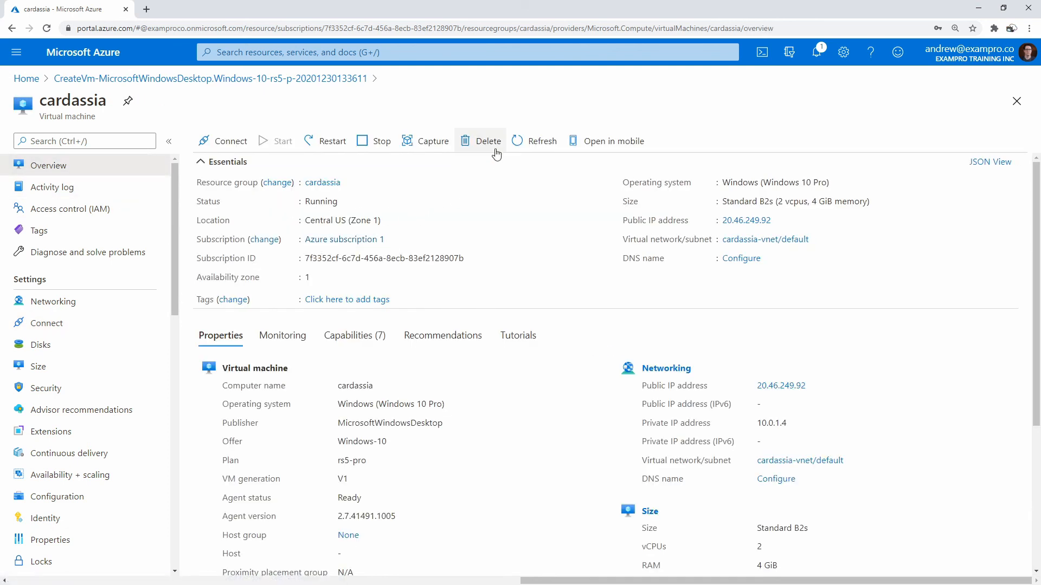
{"action": "mouse_move", "coordinate": [488, 141]}
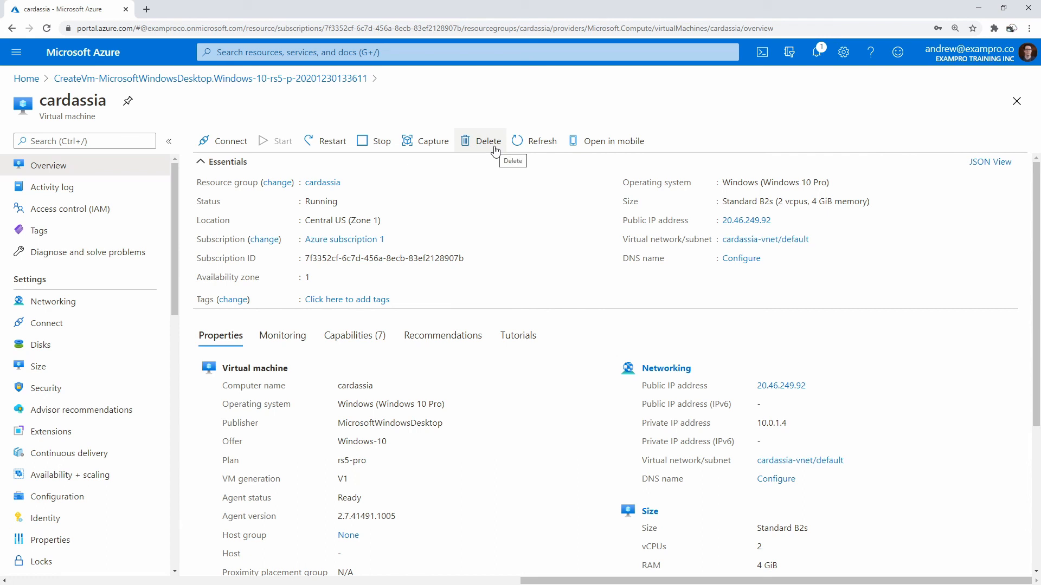
Start deleting the cardassia virtual machine from its overview page
{"action": "left_click", "coordinate": [481, 141]}
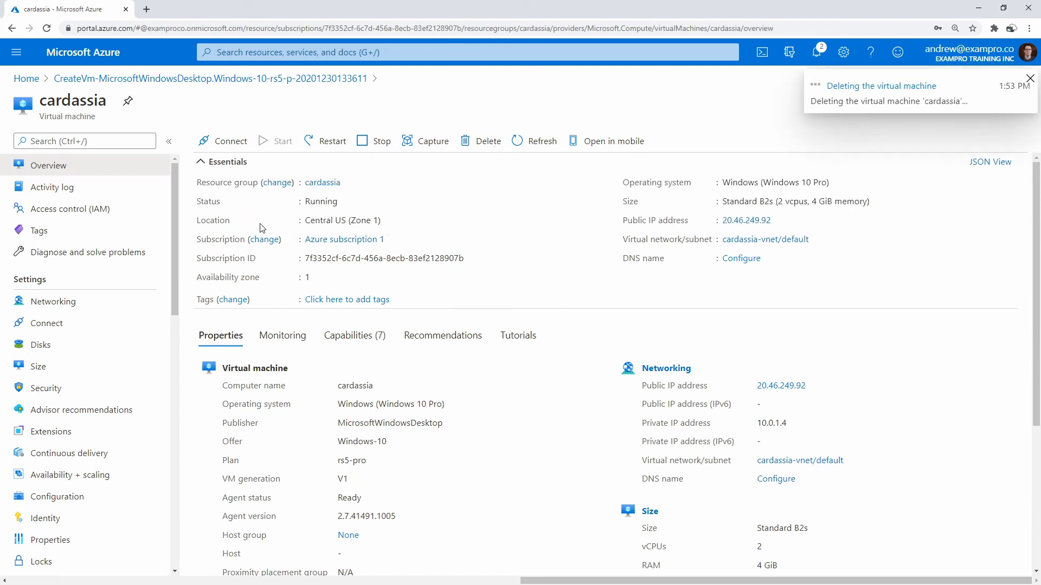
{"action": "mouse_move", "coordinate": [284, 267]}
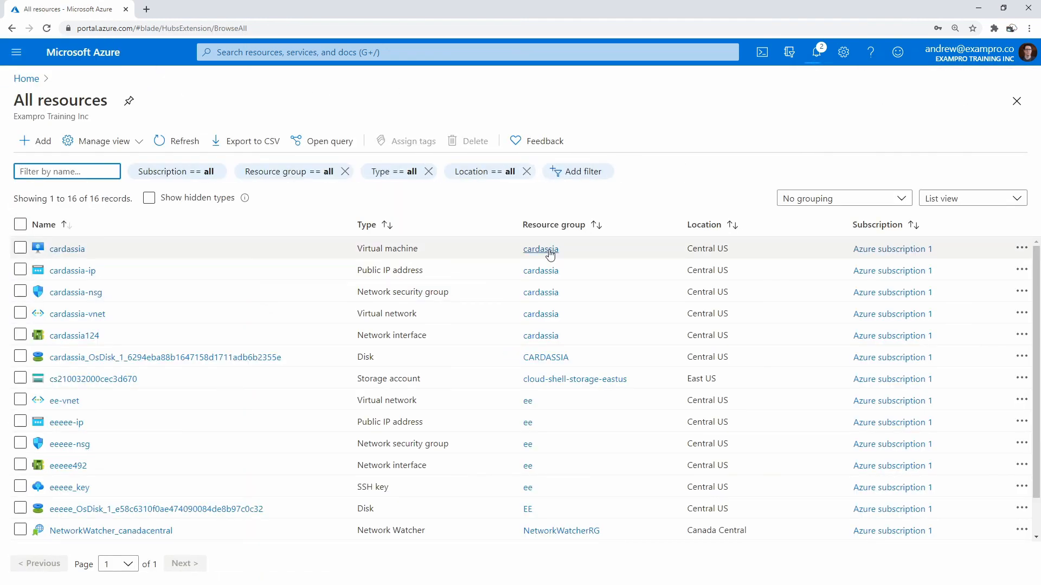
Delete the cardassia resource group, confirming the deletion of all its resources
{"action": "left_click", "coordinate": [541, 248]}
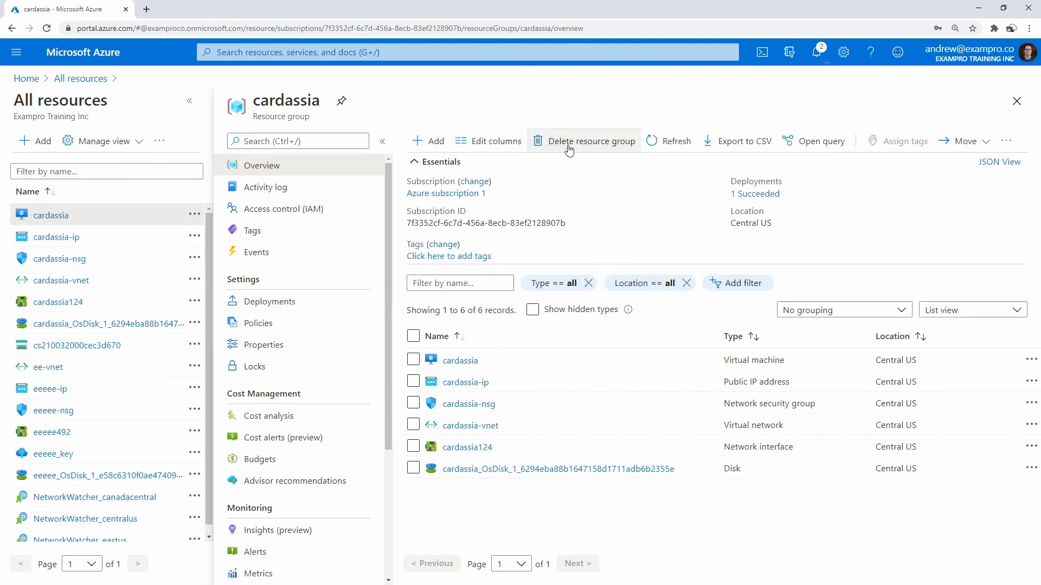
{"action": "left_click", "coordinate": [583, 141]}
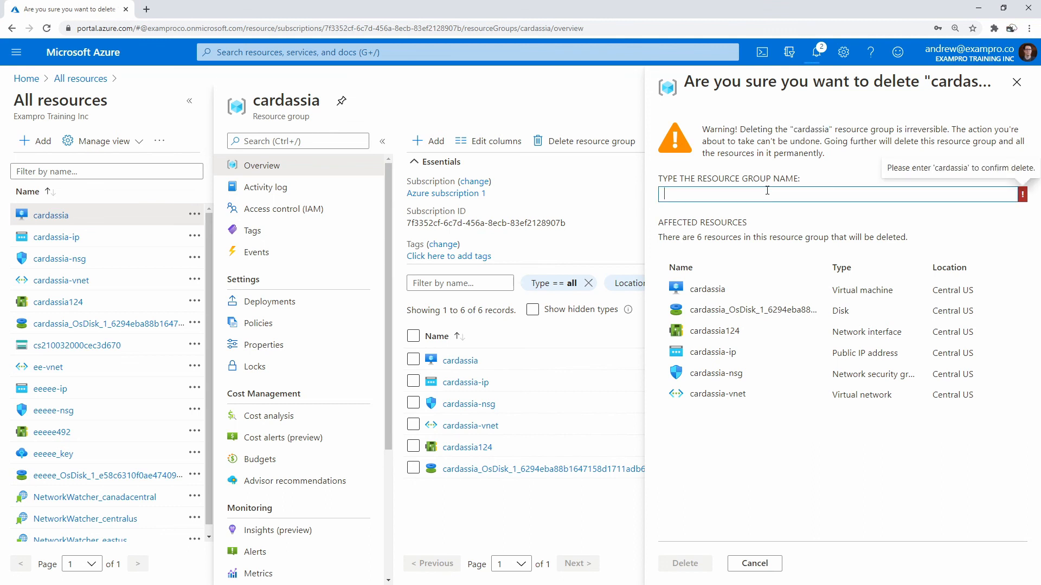
{"action": "left_click", "coordinate": [754, 564]}
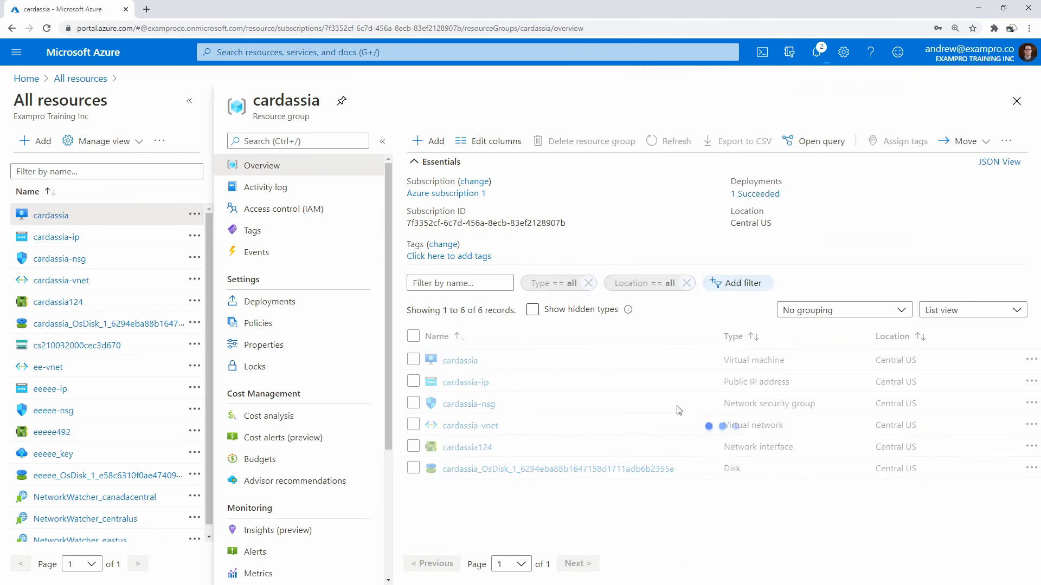
{"action": "left_click", "coordinate": [590, 141]}
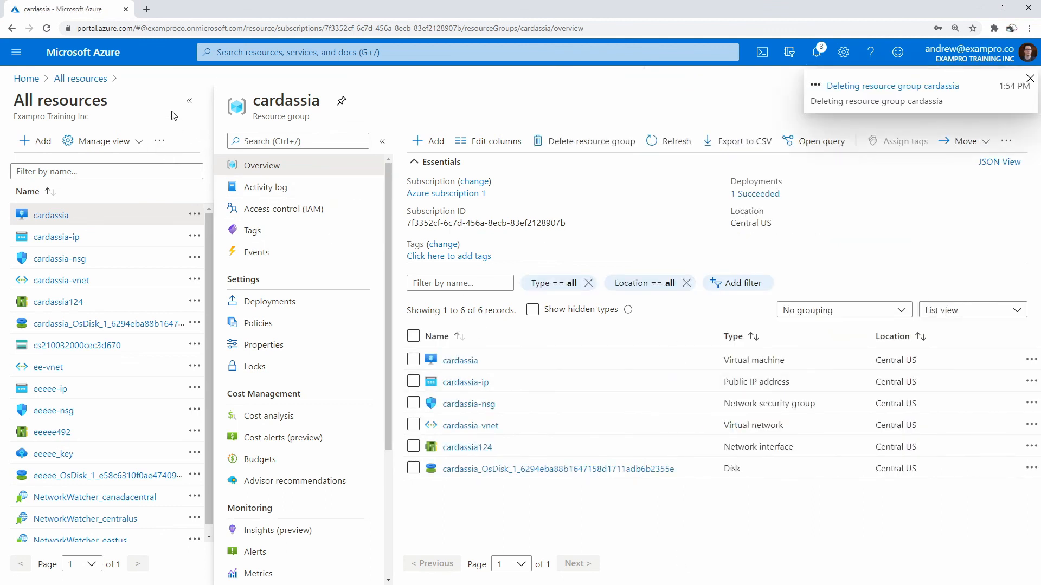
{"action": "mouse_move", "coordinate": [80, 78]}
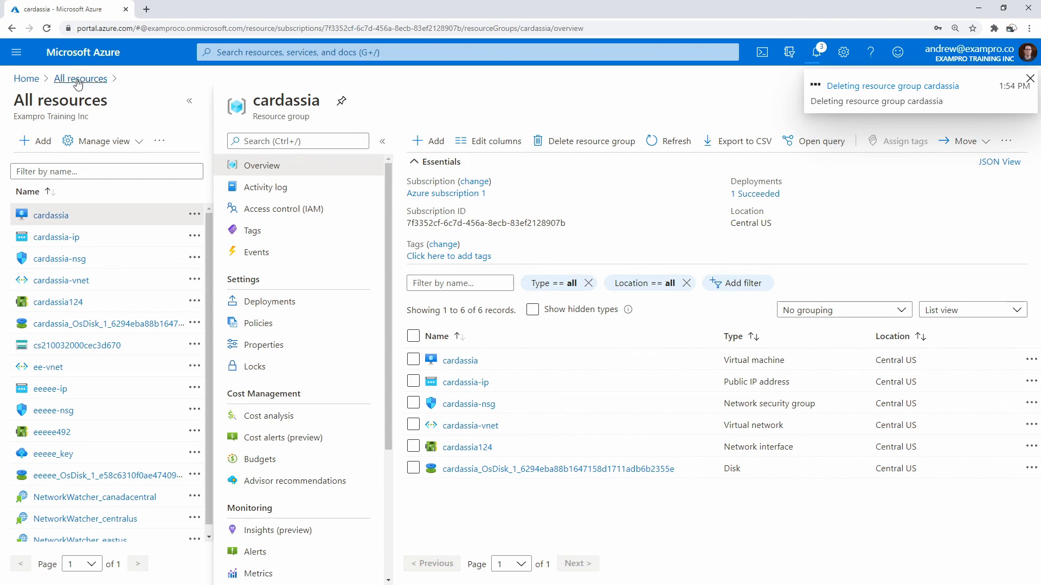
Navigate back through All resources to the Azure portal home page
{"action": "left_click", "coordinate": [80, 79]}
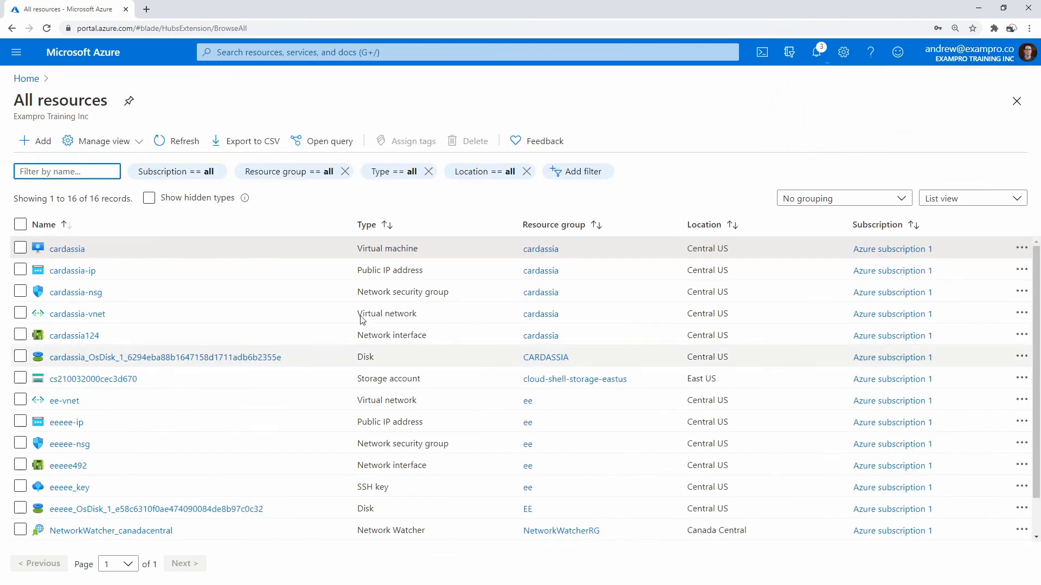
{"action": "mouse_move", "coordinate": [448, 422]}
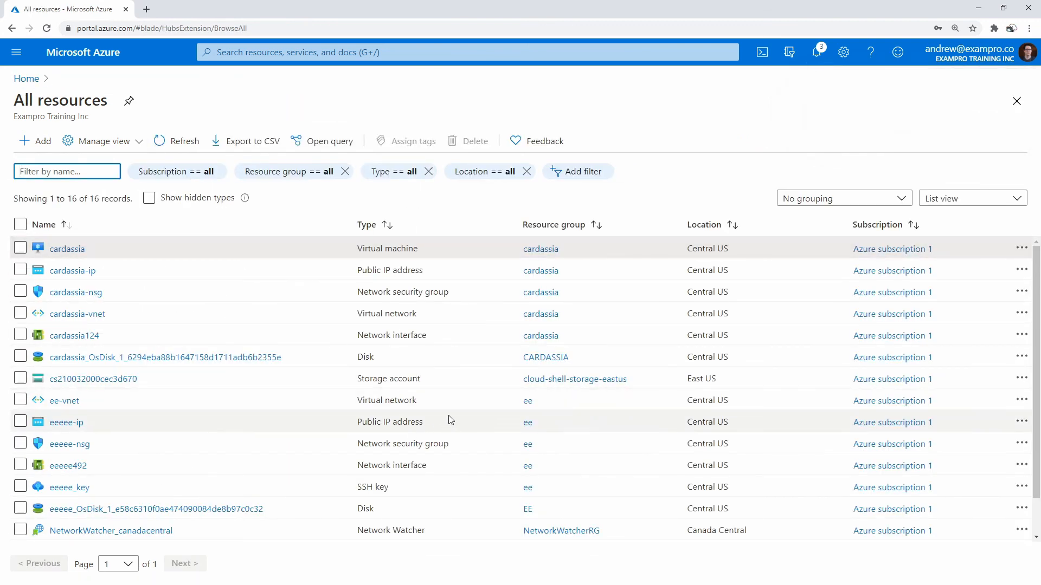
{"action": "left_click", "coordinate": [26, 79]}
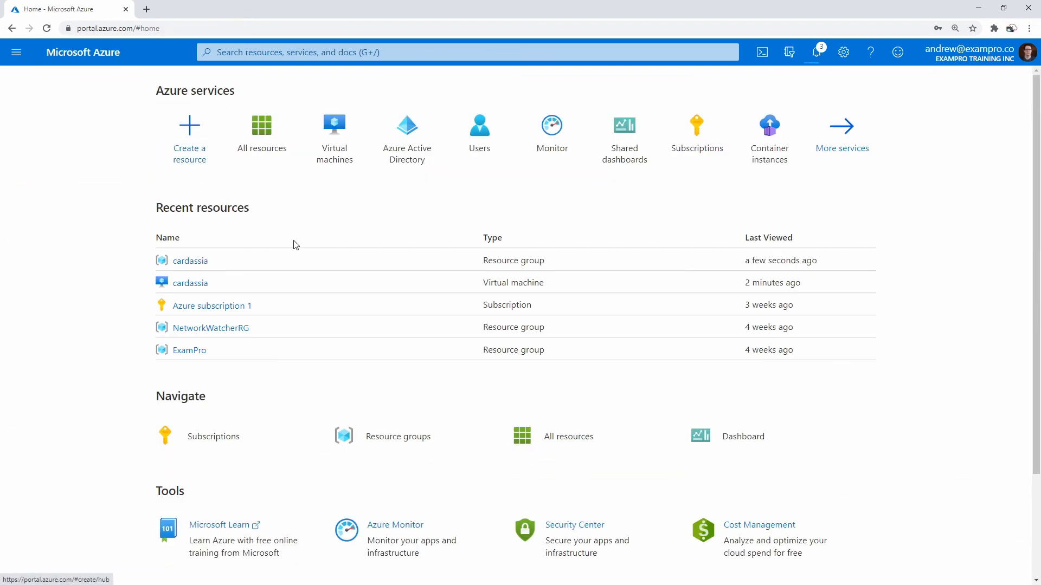
{"action": "mouse_move", "coordinate": [455, 224]}
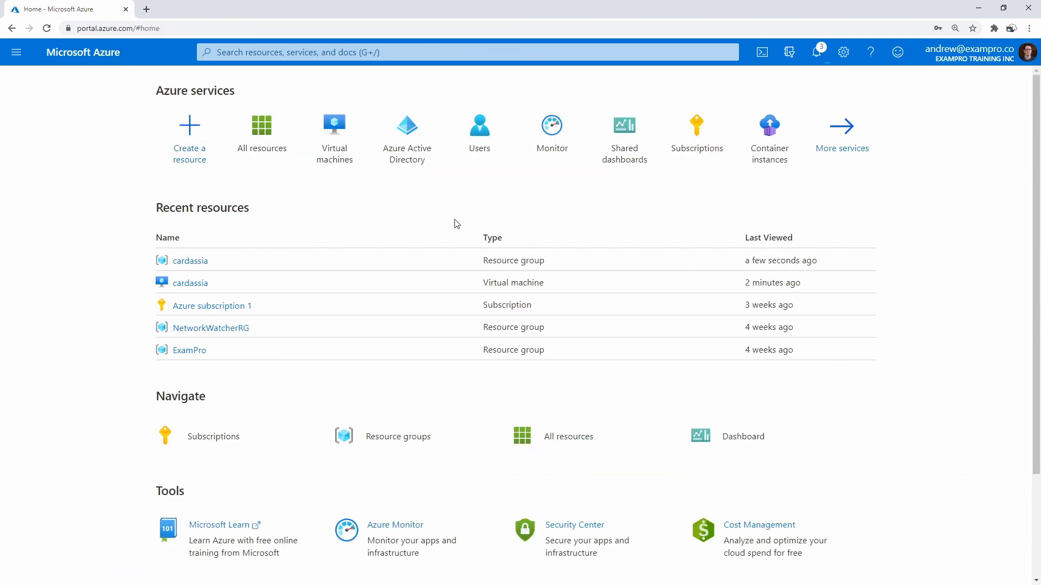